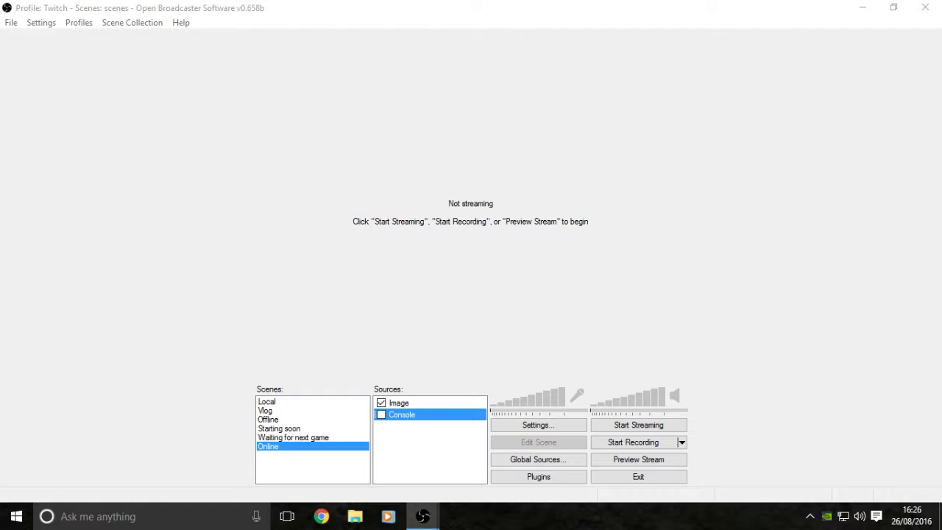
{"action": "mouse_move", "coordinate": [259, 322]}
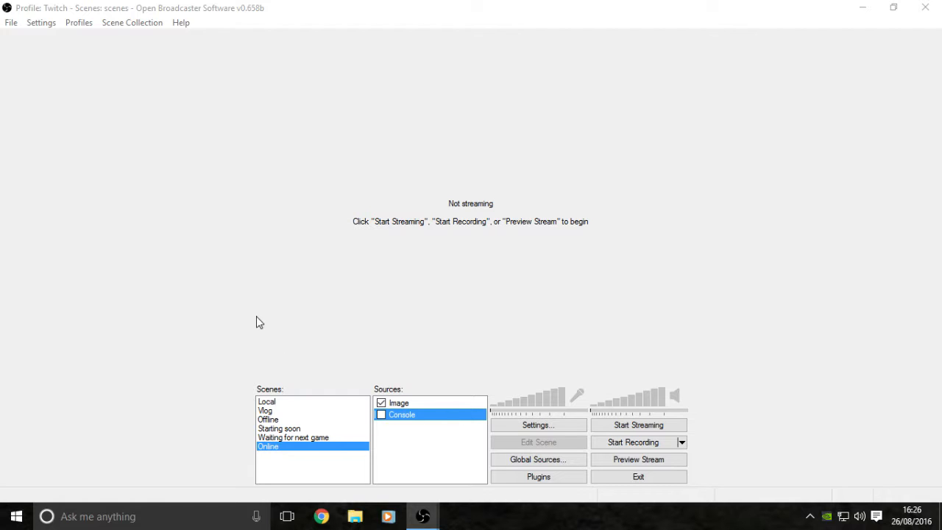
{"action": "mouse_move", "coordinate": [258, 256]}
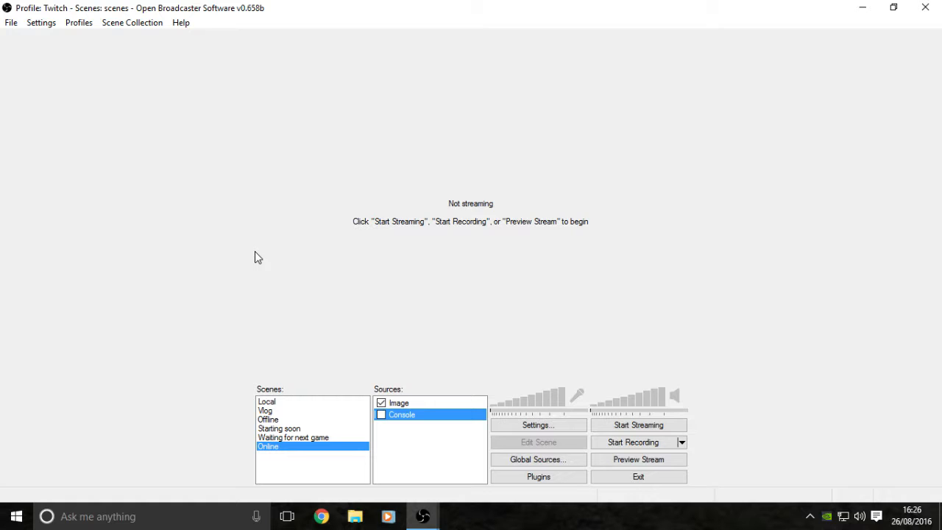
{"action": "mouse_move", "coordinate": [259, 215]}
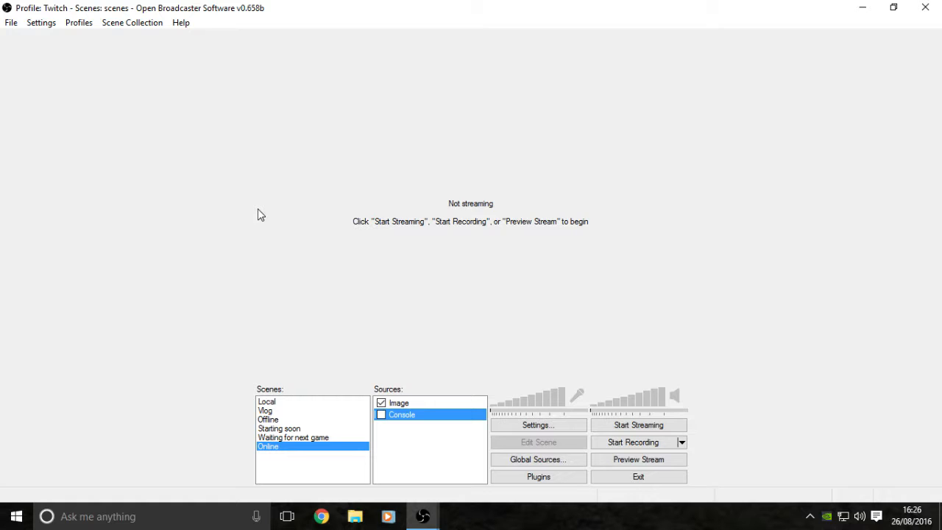
{"action": "mouse_move", "coordinate": [258, 209]}
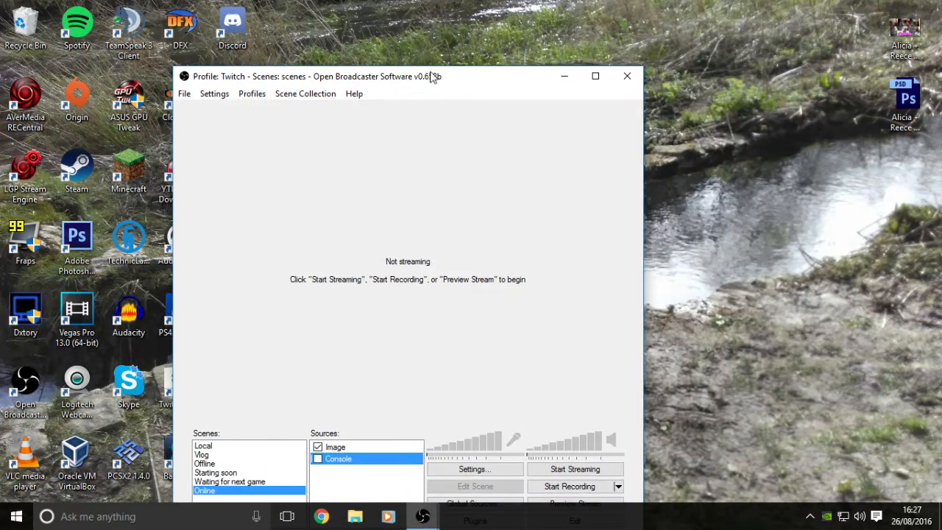
Maximize the OBS main window so it fills the screen again
{"action": "left_click", "coordinate": [594, 76]}
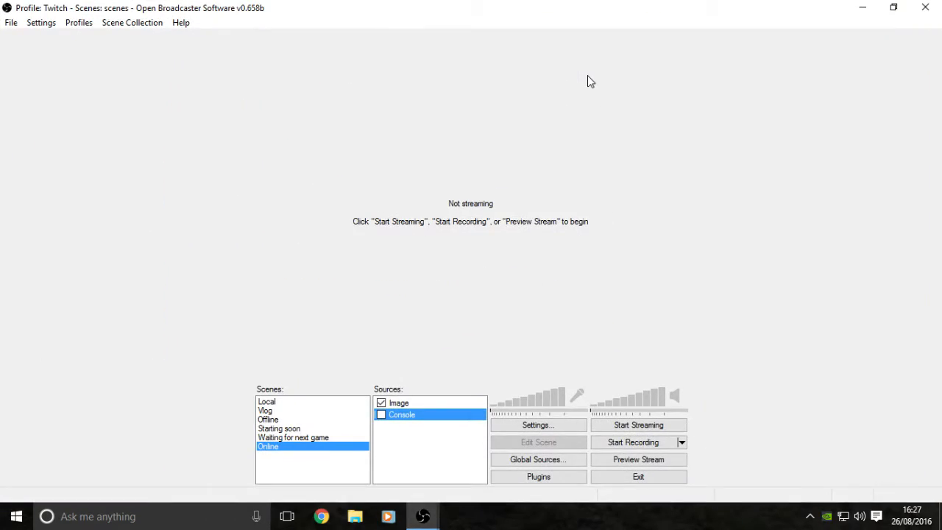
{"action": "mouse_move", "coordinate": [525, 45]}
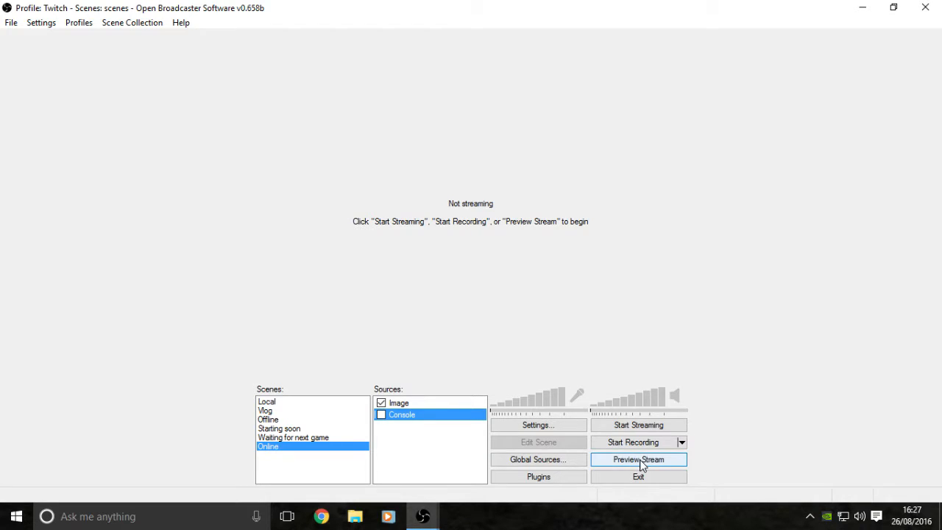
Start Preview Stream to show the Online scene's TOP/RECENT overlay at 60 FPS
{"action": "left_click", "coordinate": [639, 459]}
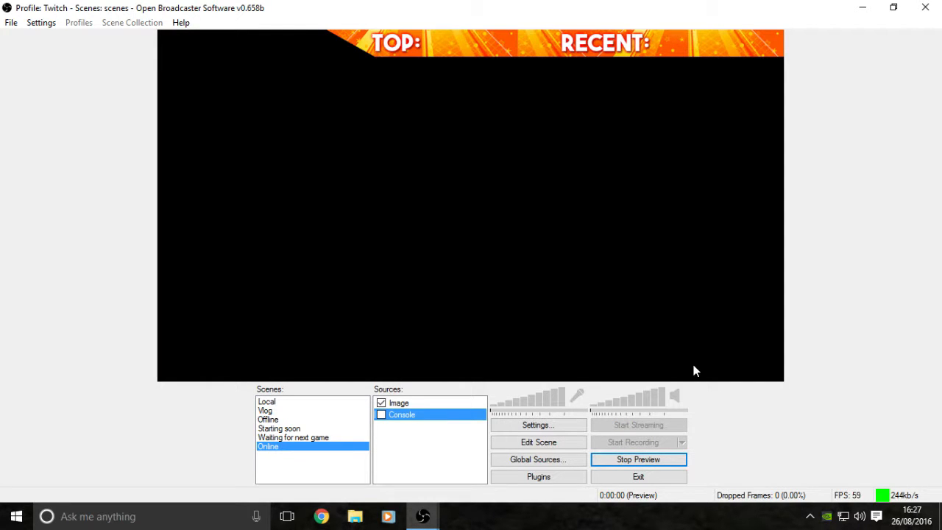
{"action": "mouse_move", "coordinate": [836, 500]}
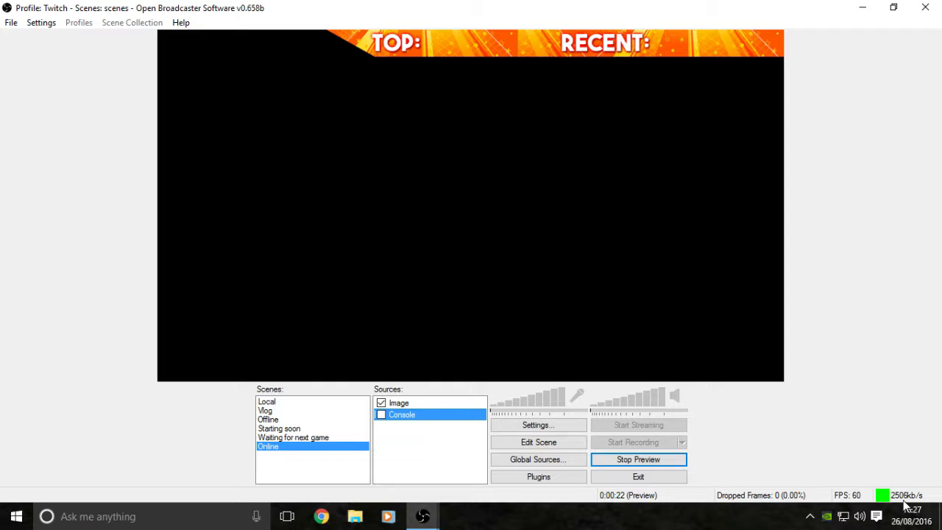
{"action": "mouse_move", "coordinate": [747, 427]}
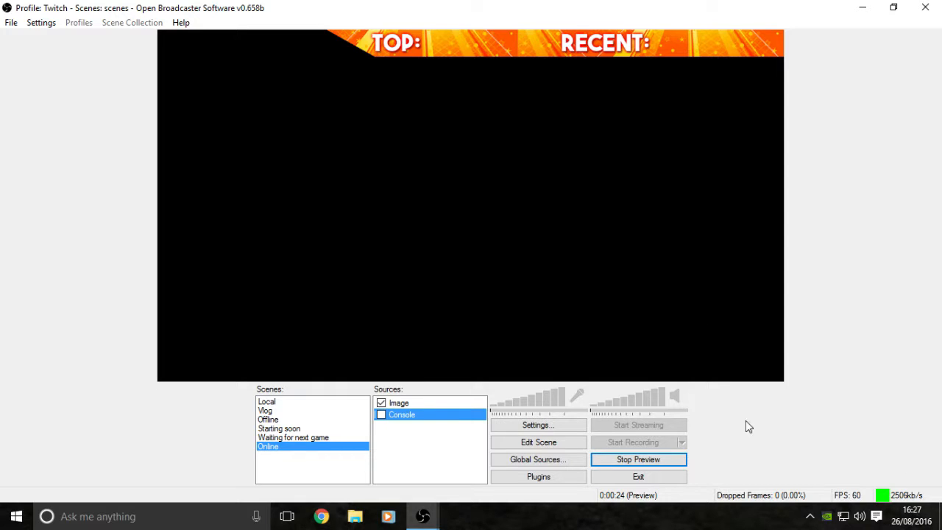
{"action": "mouse_move", "coordinate": [753, 451]}
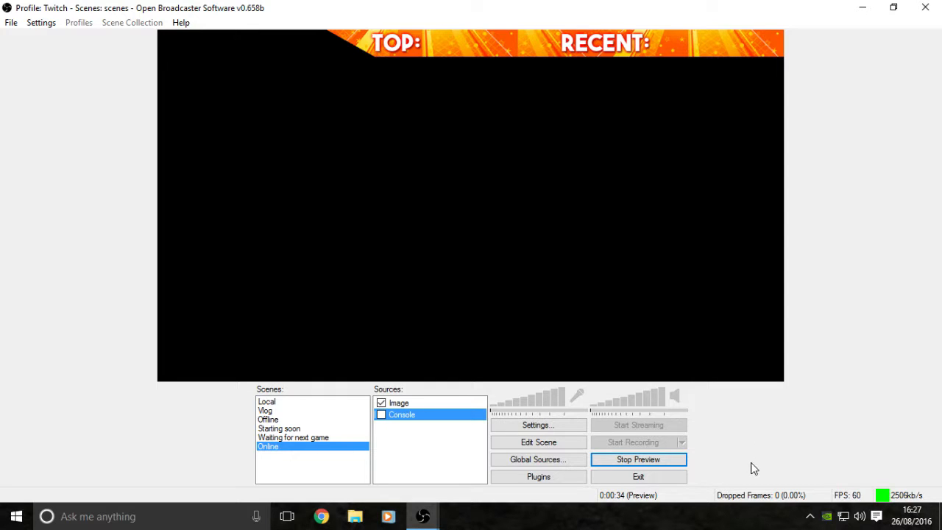
Stop the stream preview so the window reports Not streaming again
{"action": "left_click", "coordinate": [639, 459]}
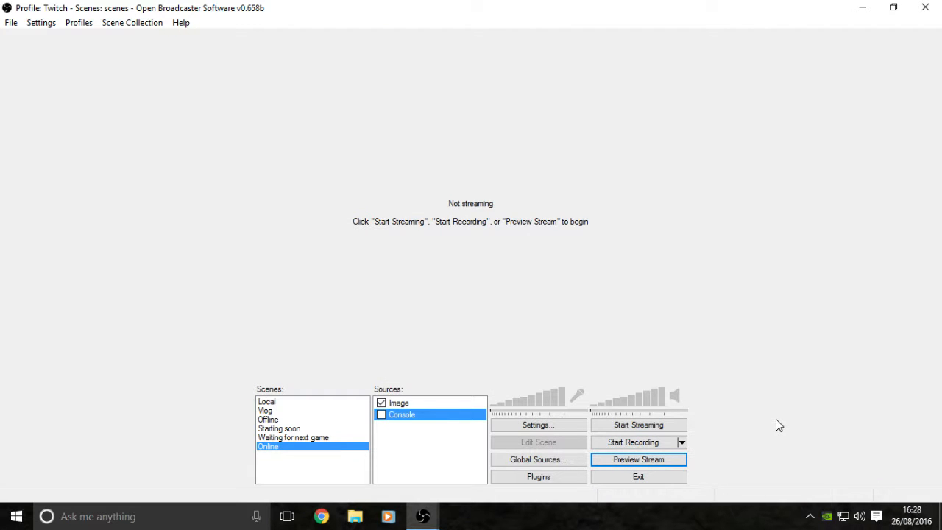
{"action": "mouse_move", "coordinate": [808, 427]}
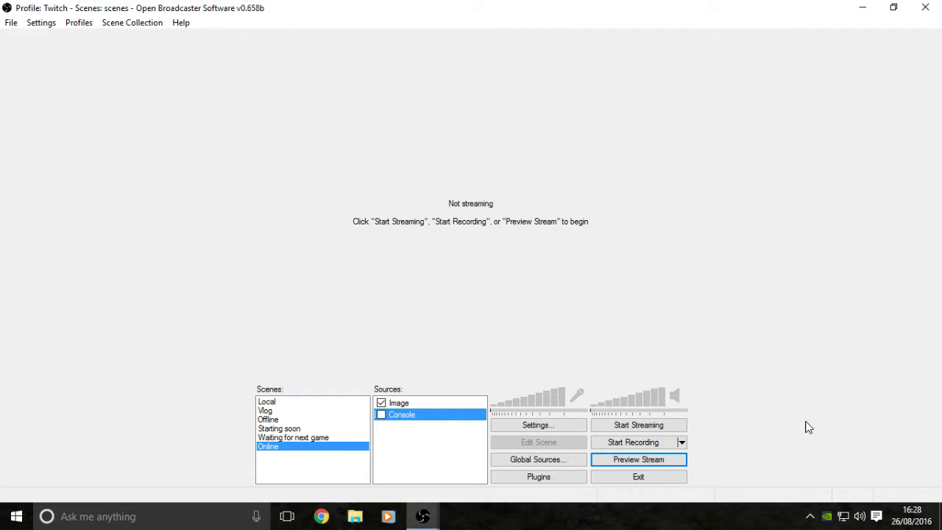
{"action": "mouse_move", "coordinate": [421, 280]}
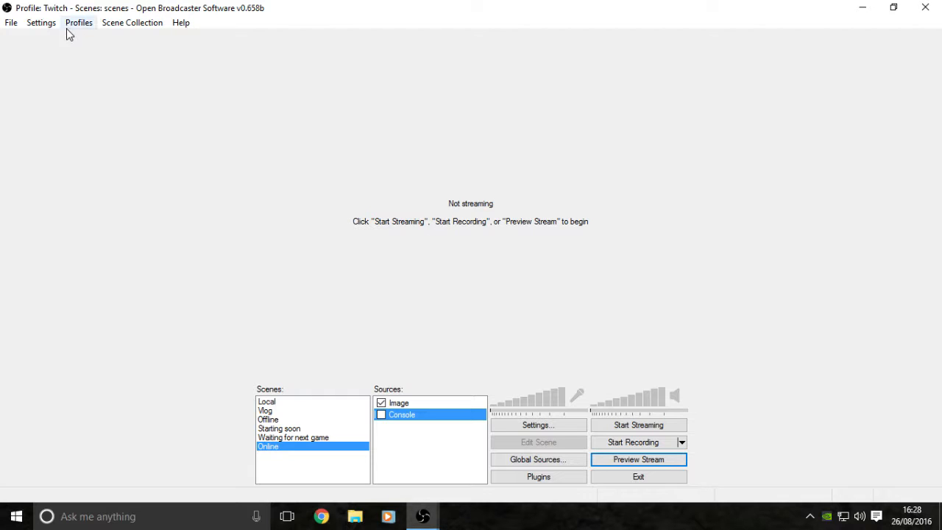
{"action": "left_click", "coordinate": [42, 23]}
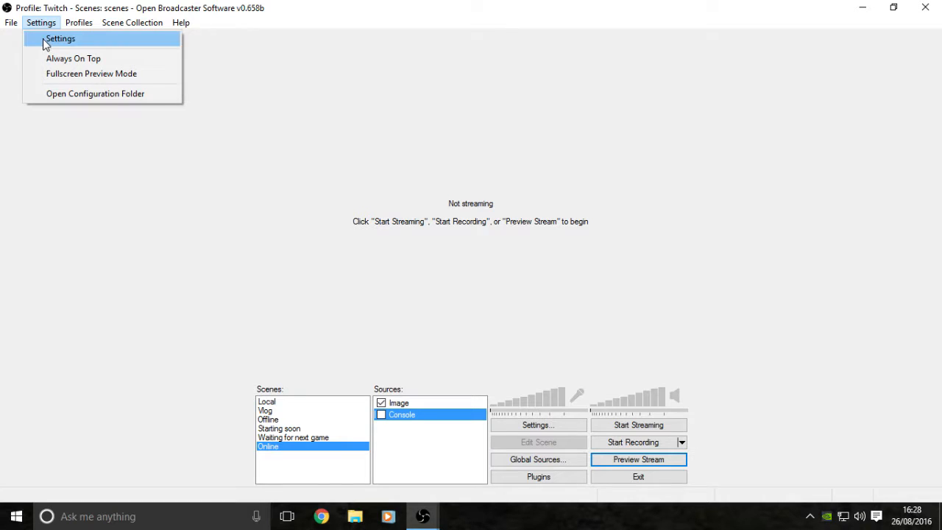
Bring up the Settings dialog on its General page with the Twitch profile
{"action": "left_click", "coordinate": [61, 38]}
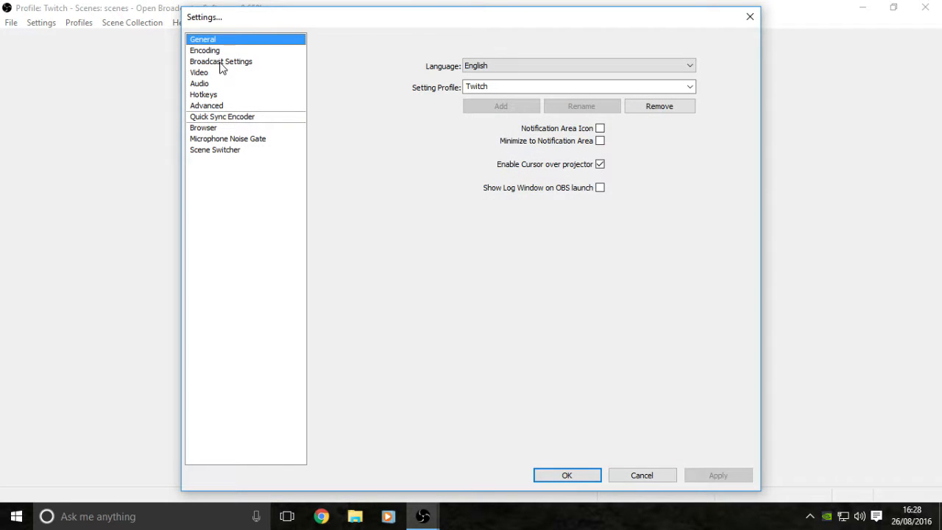
{"action": "mouse_move", "coordinate": [208, 87]}
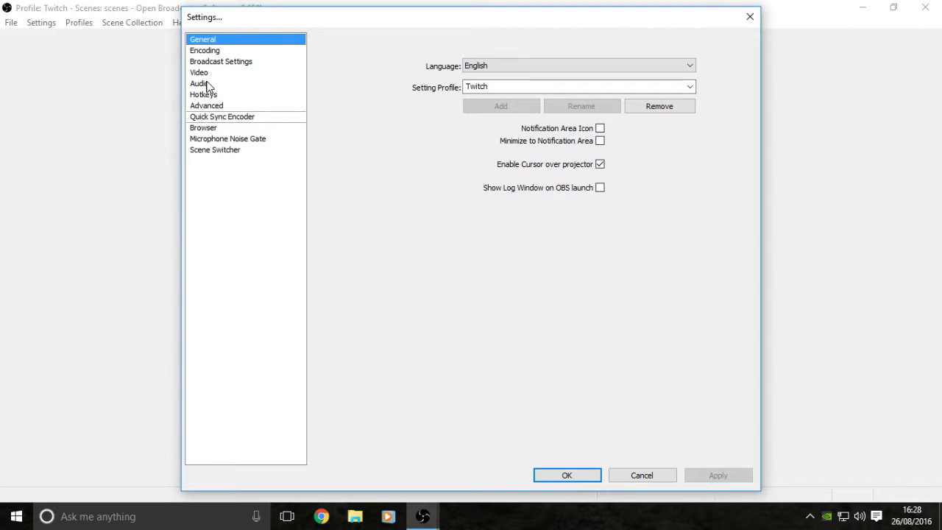
{"action": "mouse_move", "coordinate": [221, 115]}
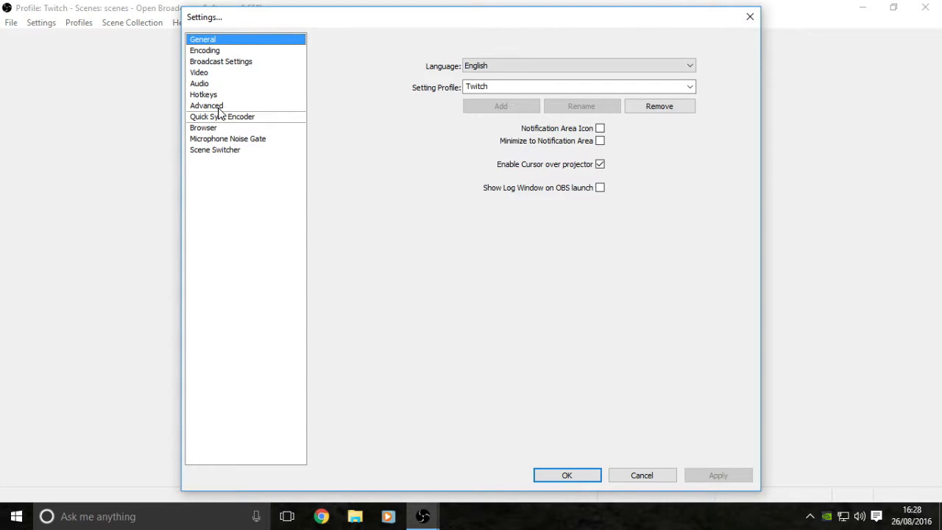
{"action": "mouse_move", "coordinate": [217, 150]}
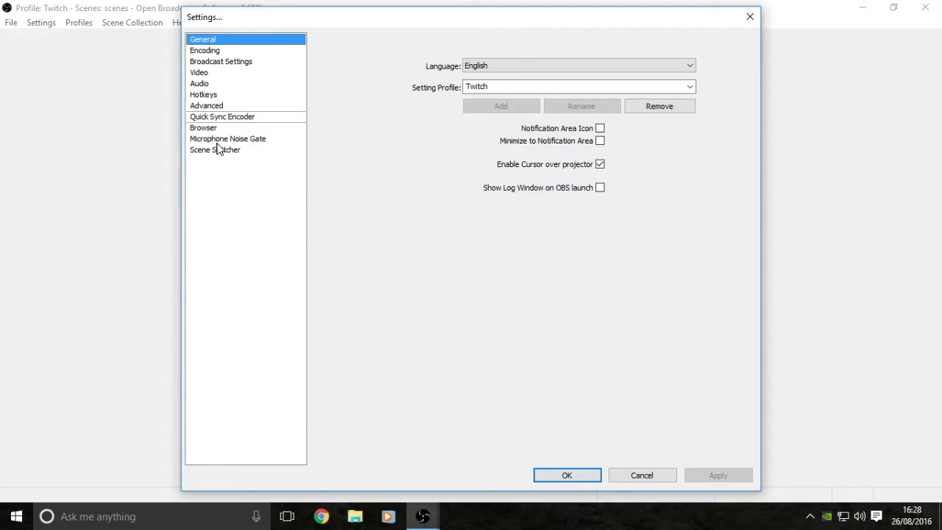
{"action": "mouse_move", "coordinate": [218, 156]}
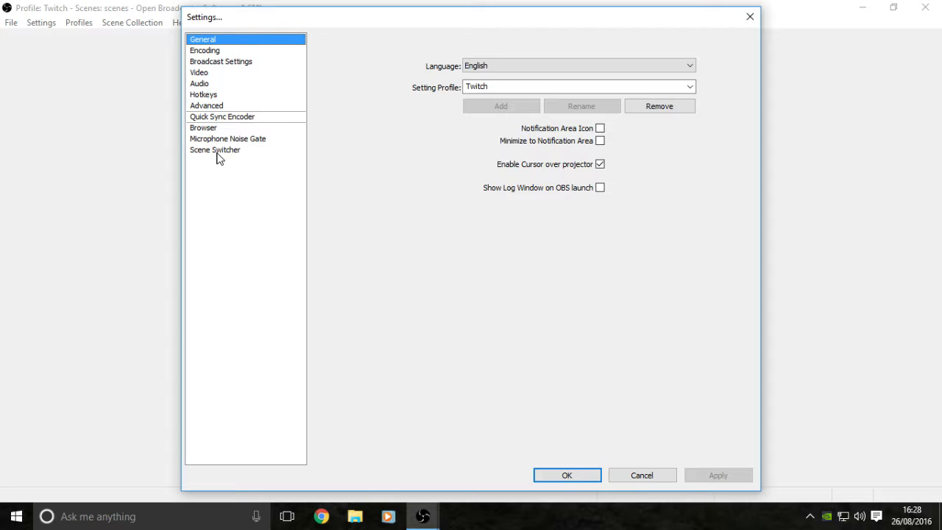
{"action": "mouse_move", "coordinate": [212, 65]}
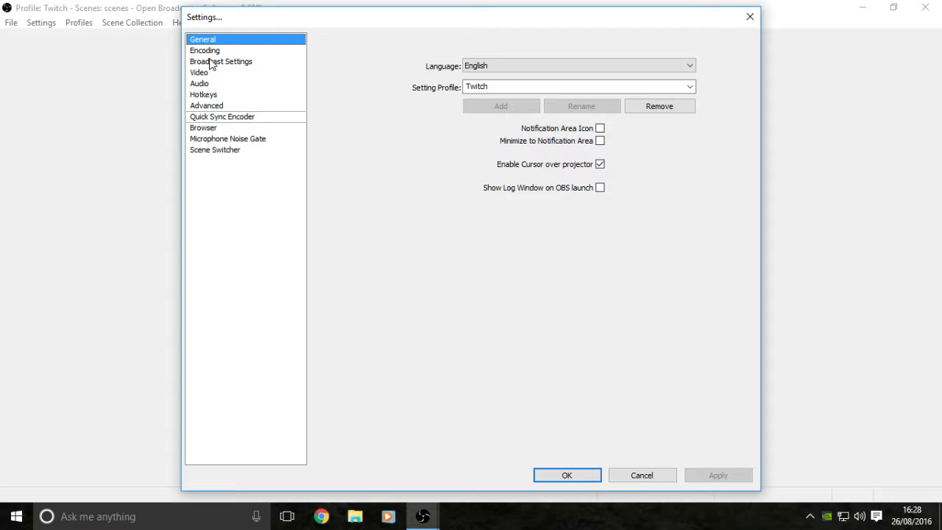
Set Encoding to x264 with CBR and CBR padding at a 2500 kbps max bitrate
{"action": "left_click", "coordinate": [205, 50]}
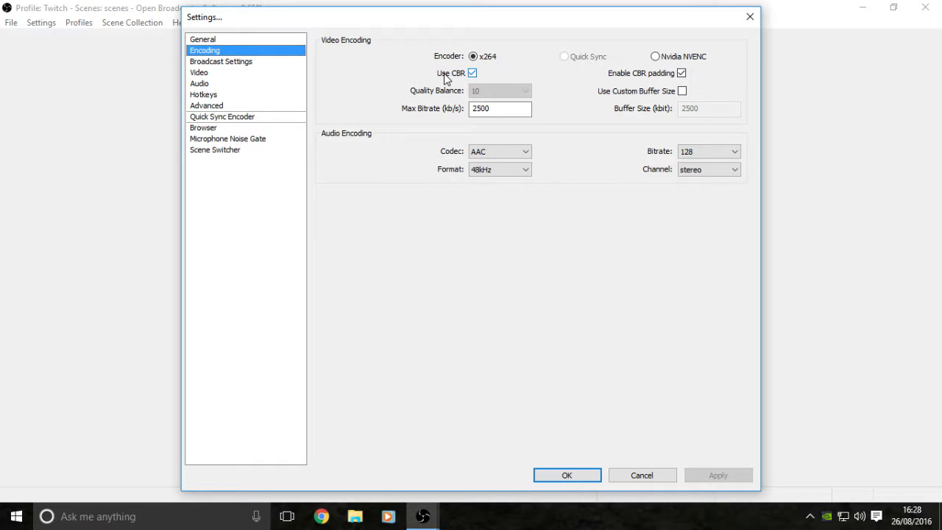
{"action": "left_click", "coordinate": [474, 56]}
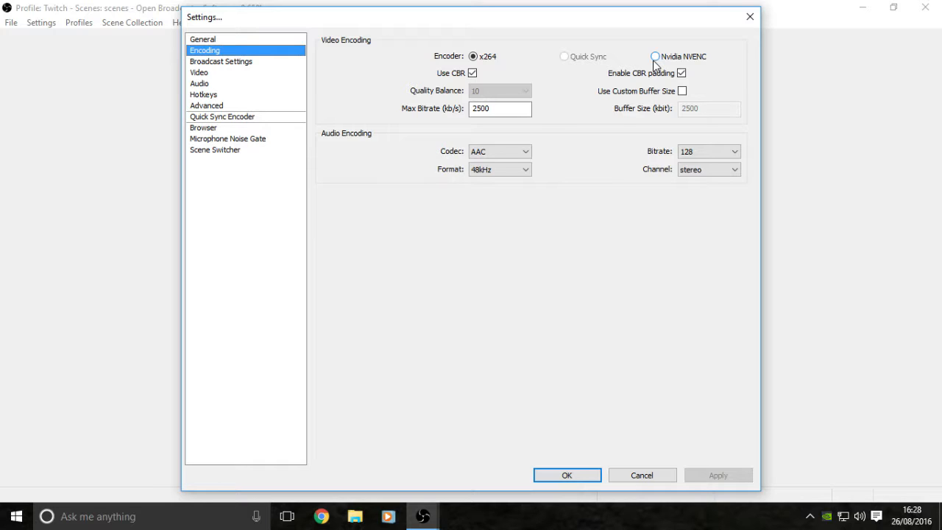
{"action": "left_click", "coordinate": [474, 56]}
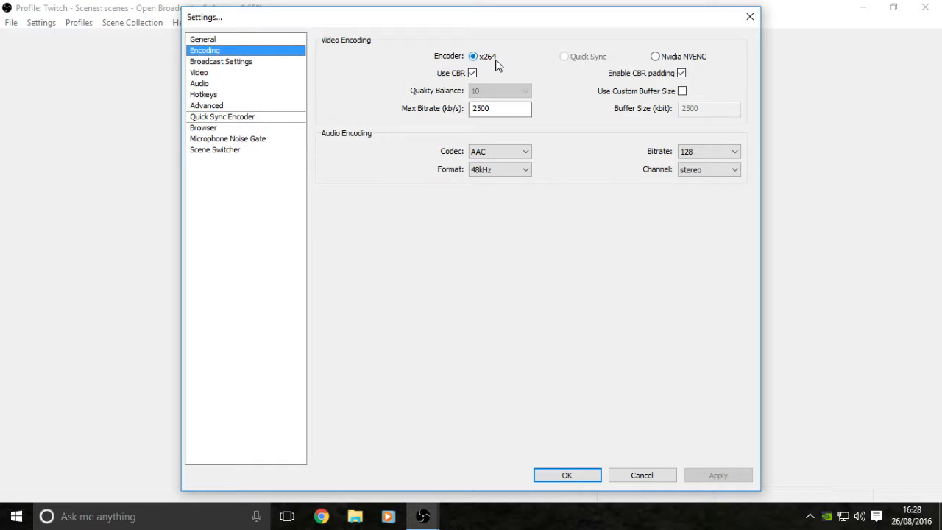
{"action": "mouse_move", "coordinate": [503, 65]}
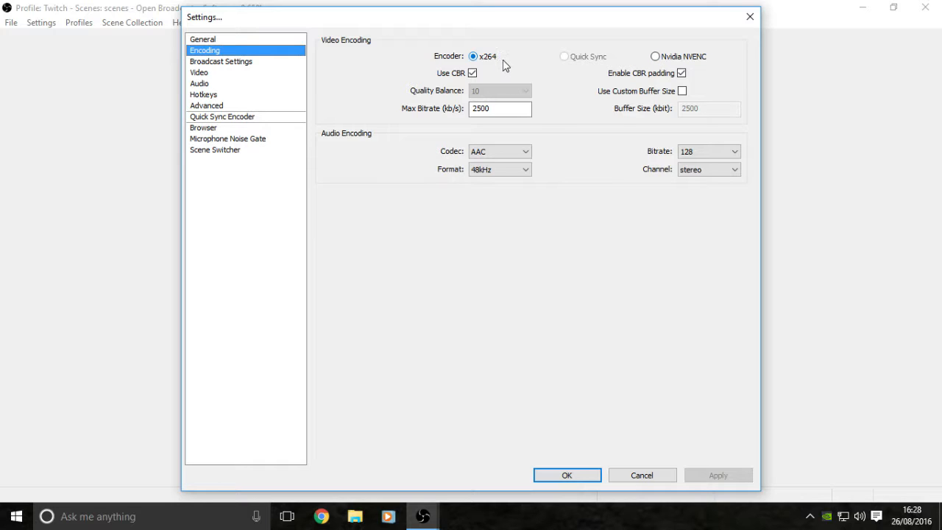
{"action": "mouse_move", "coordinate": [547, 61]}
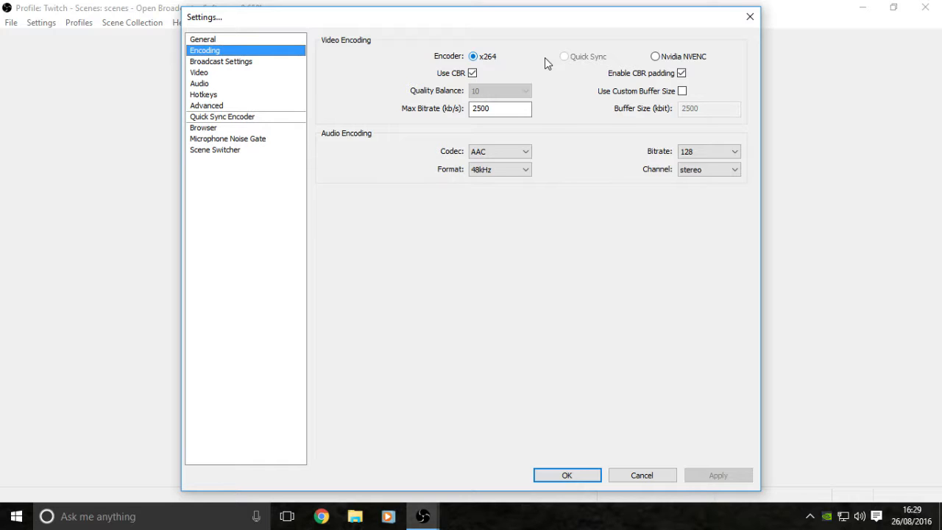
{"action": "left_click", "coordinate": [471, 73]}
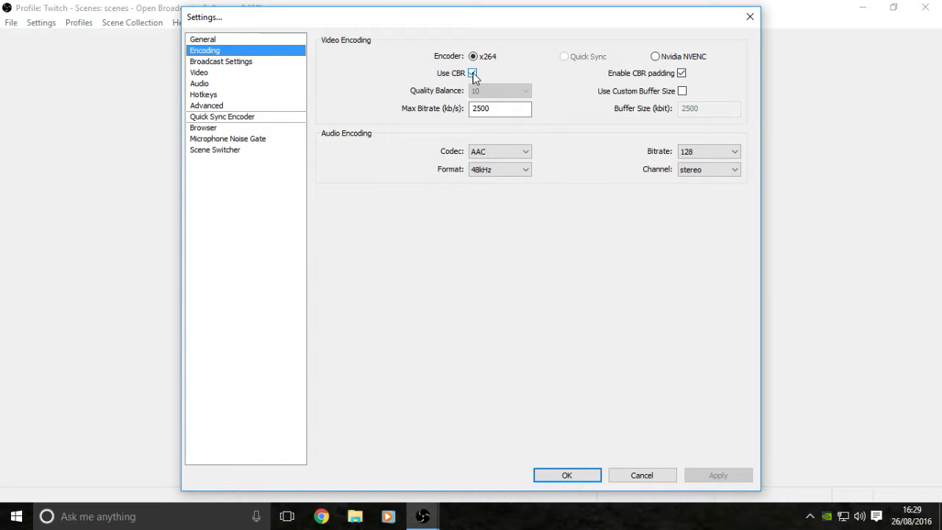
{"action": "left_click", "coordinate": [471, 74]}
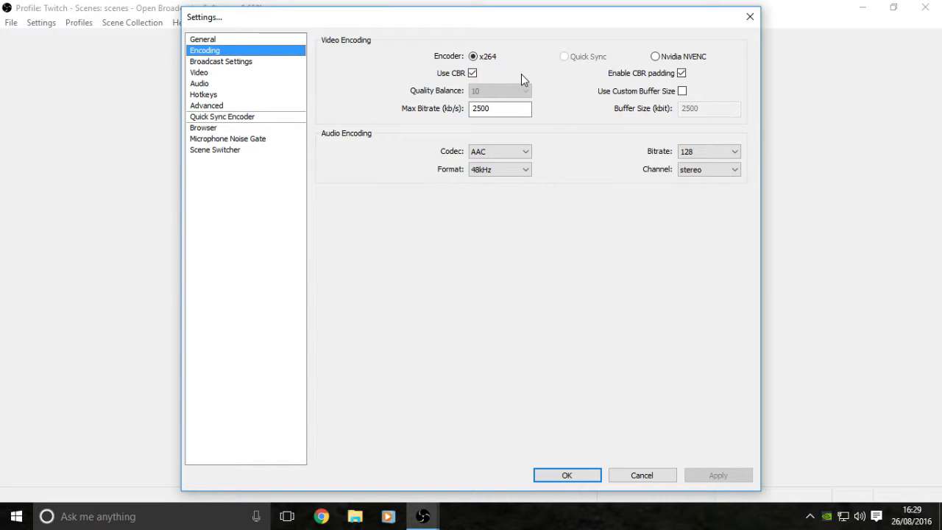
{"action": "left_click", "coordinate": [500, 109]}
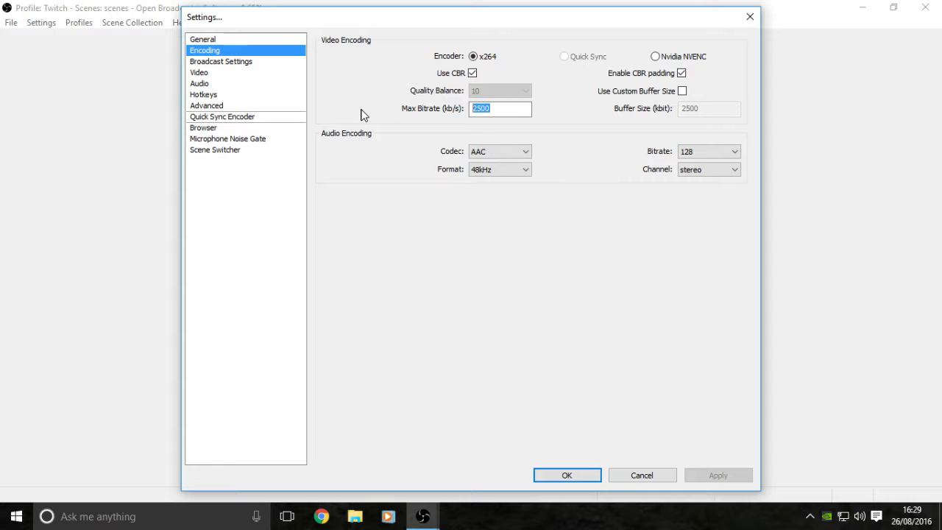
{"action": "mouse_move", "coordinate": [688, 8]}
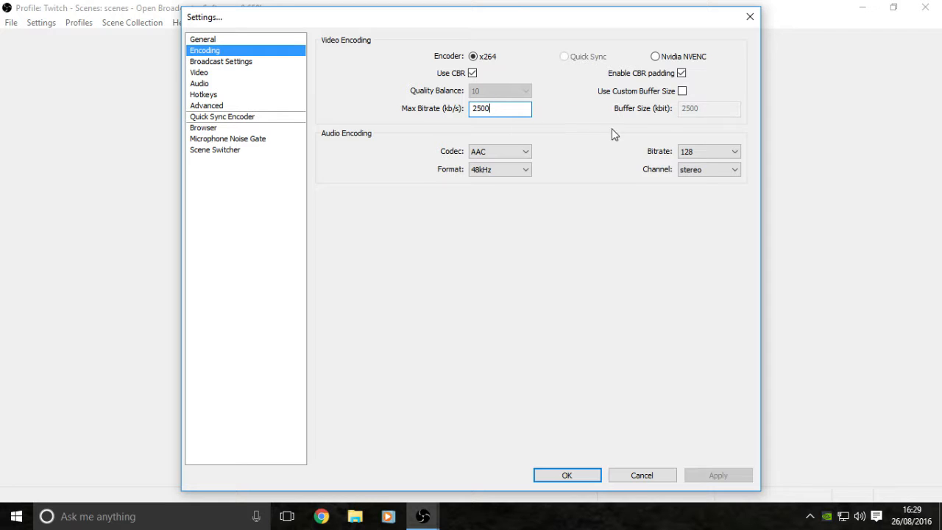
{"action": "left_click", "coordinate": [707, 150]}
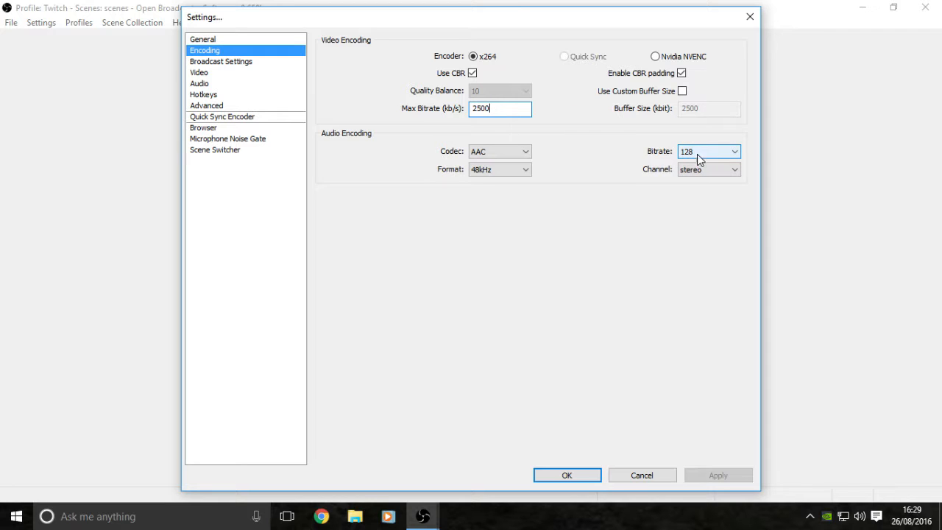
{"action": "mouse_move", "coordinate": [705, 146]}
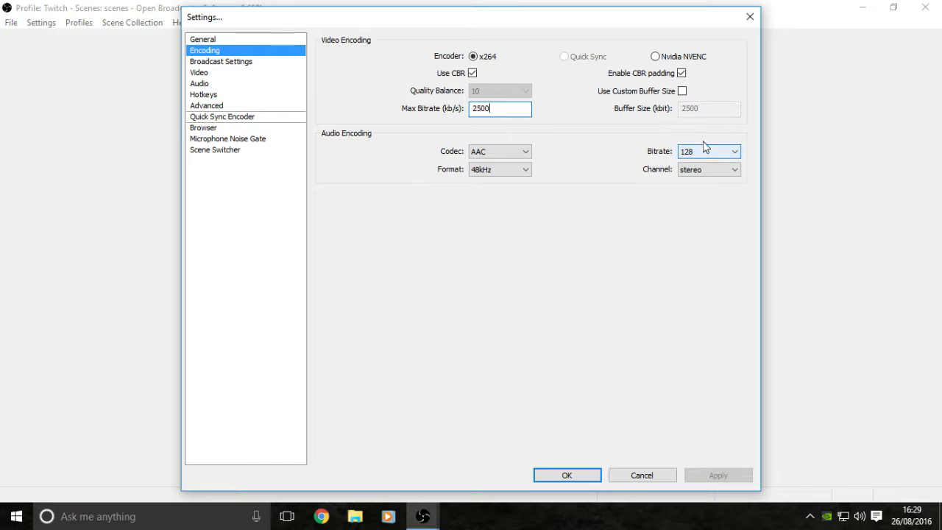
{"action": "left_click", "coordinate": [499, 151]}
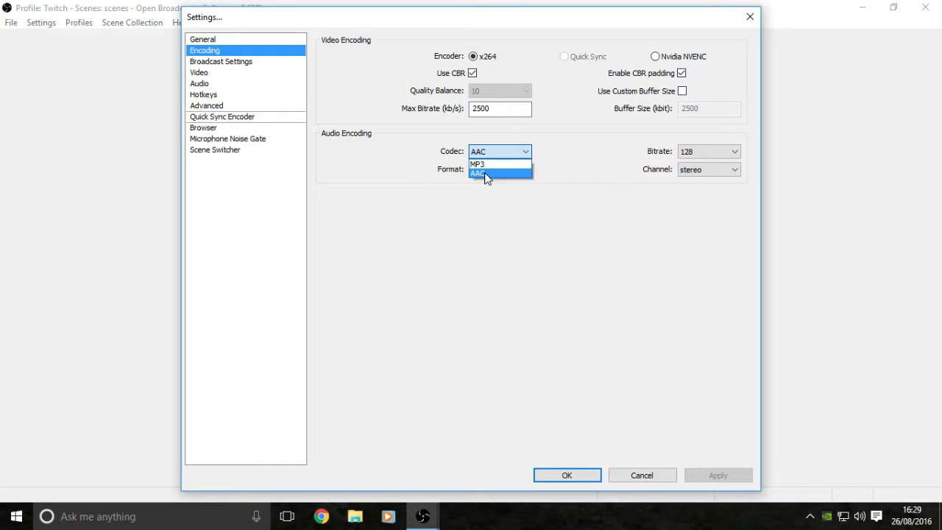
{"action": "left_click", "coordinate": [499, 169]}
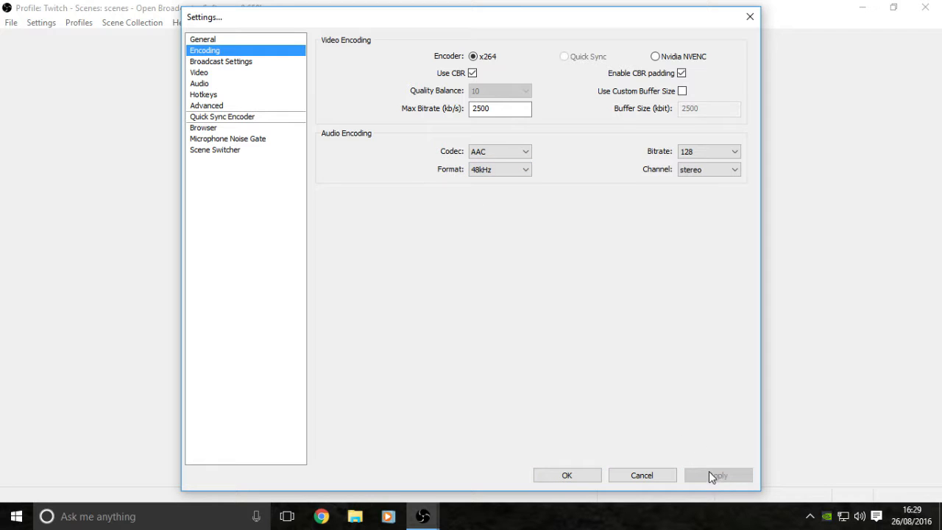
{"action": "mouse_move", "coordinate": [253, 67]}
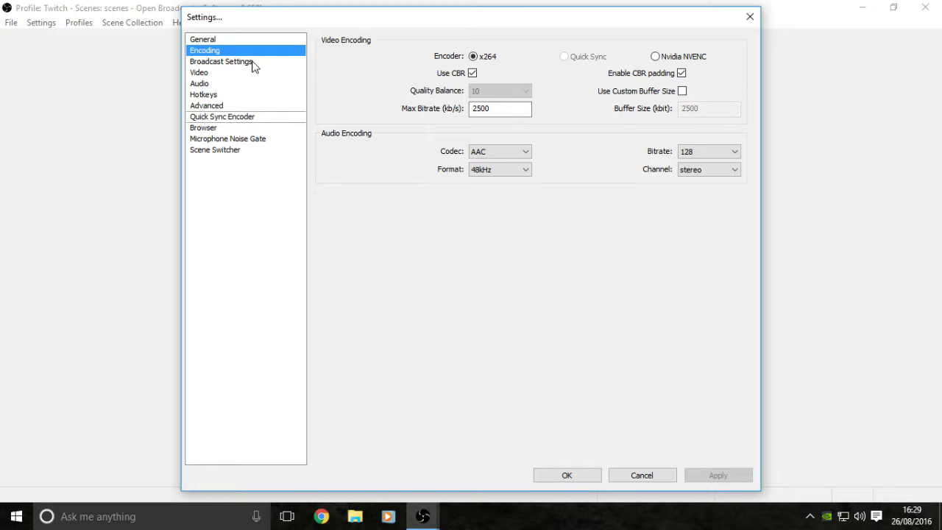
Set Broadcast Settings to Live Stream mode with Twitch as the streaming service
{"action": "left_click", "coordinate": [220, 62]}
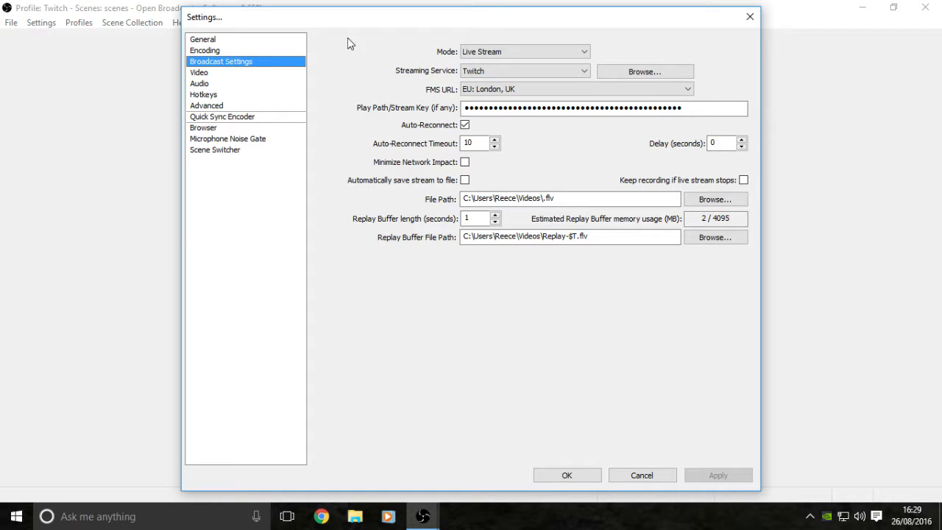
{"action": "left_click", "coordinate": [524, 51]}
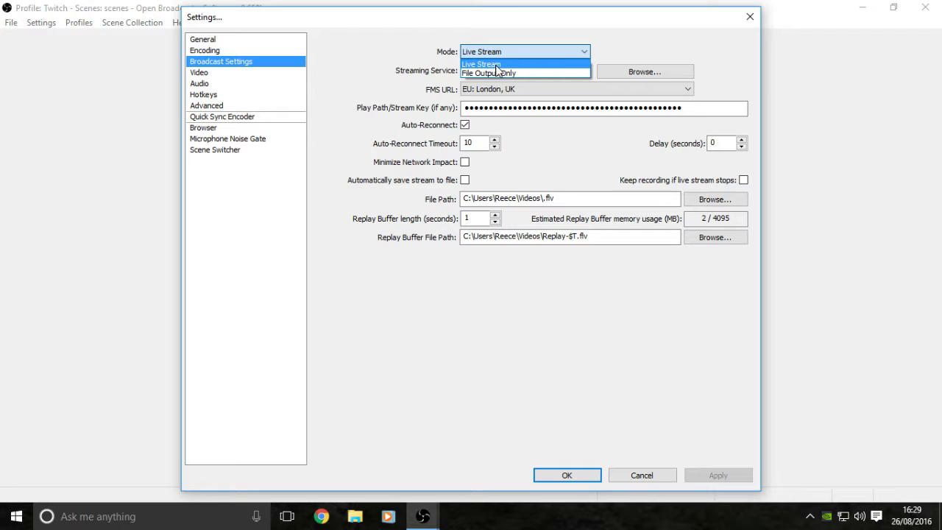
{"action": "left_click", "coordinate": [524, 70]}
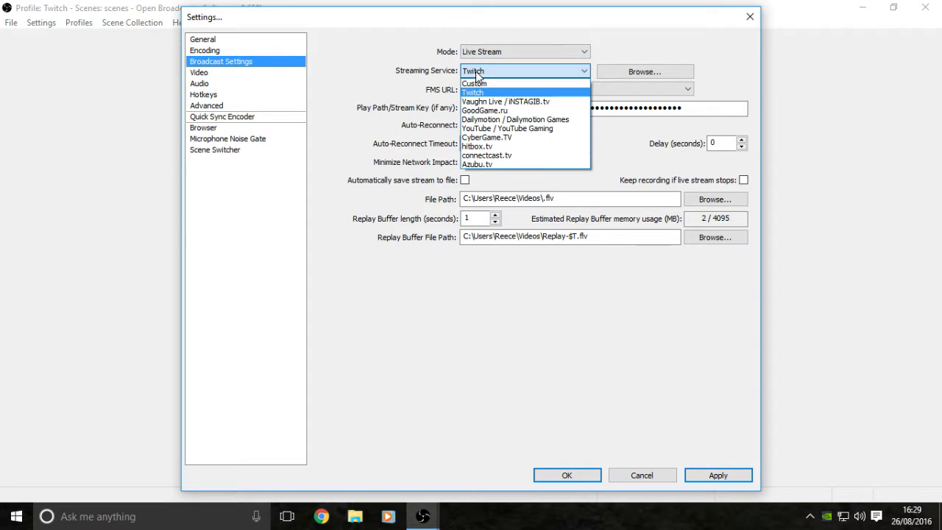
{"action": "mouse_move", "coordinate": [484, 100]}
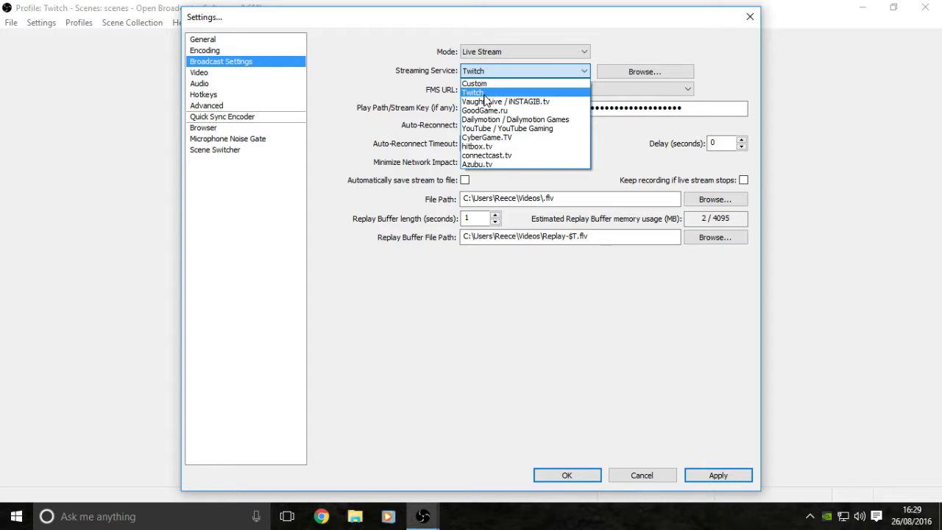
{"action": "mouse_move", "coordinate": [509, 97]}
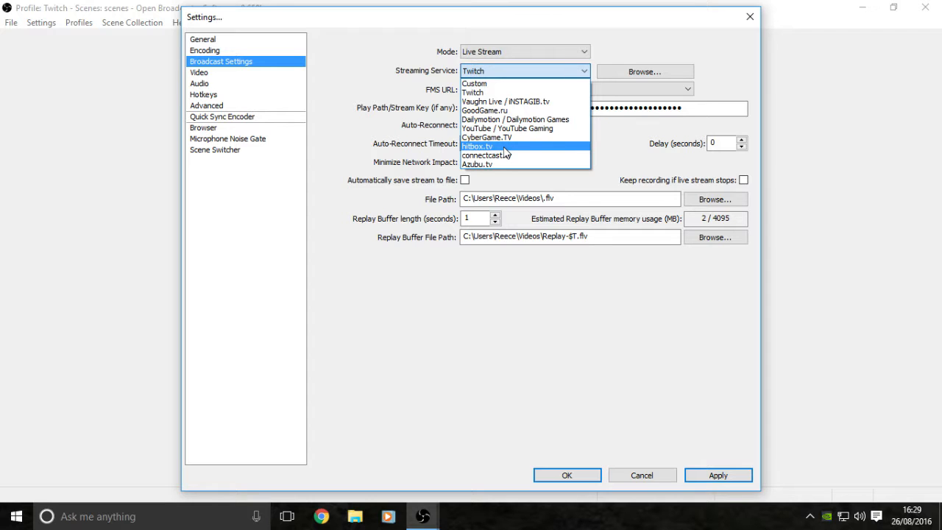
{"action": "mouse_move", "coordinate": [506, 119]}
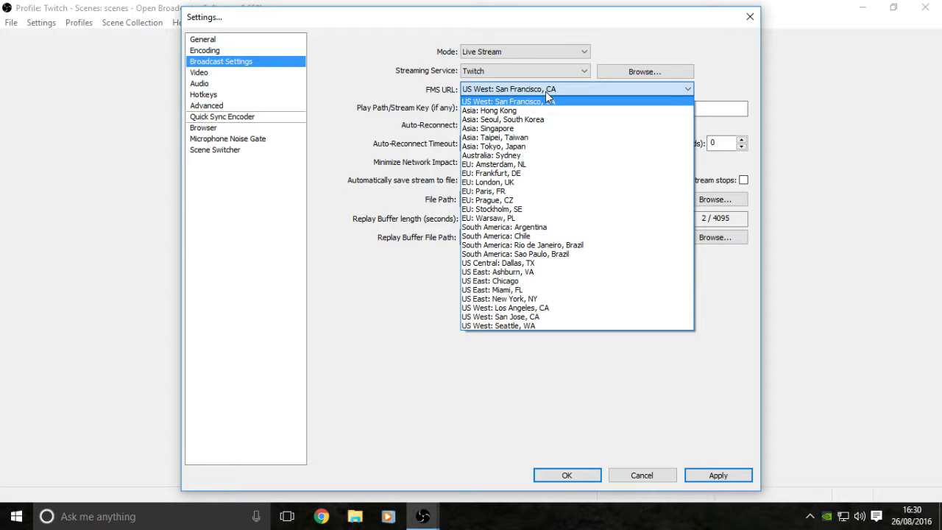
{"action": "mouse_move", "coordinate": [562, 110]}
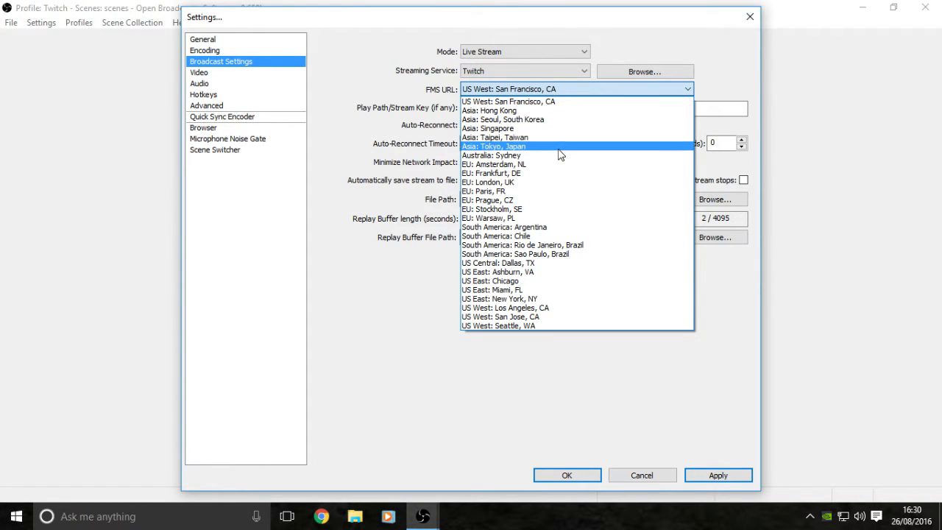
{"action": "mouse_move", "coordinate": [551, 182]}
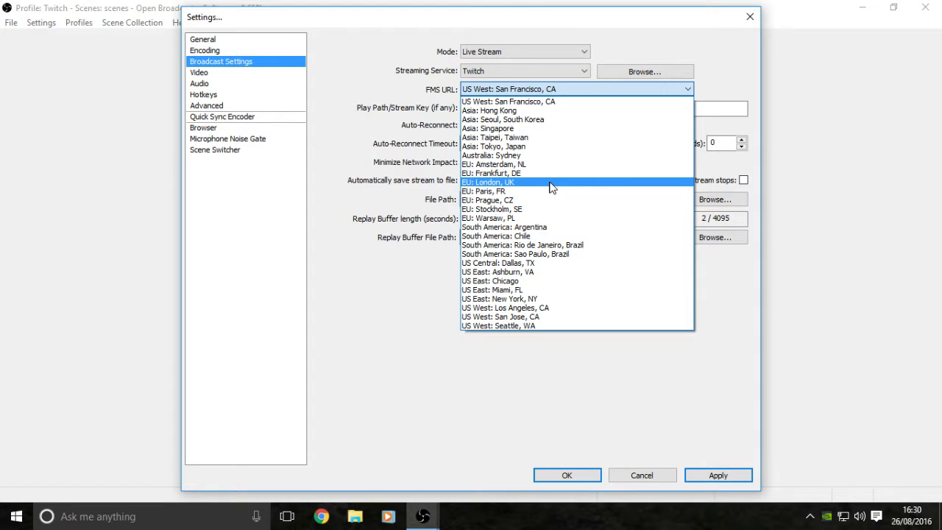
Choose EU: London, UK as the Twitch FMS server
{"action": "left_click", "coordinate": [492, 183]}
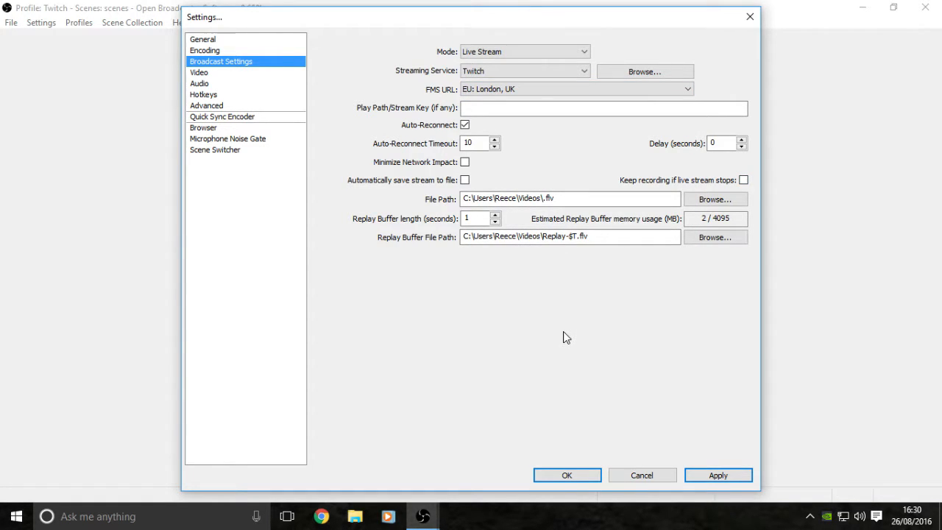
Focus the Stream Key field and apply the Twitch EU London broadcast settings
{"action": "left_click", "coordinate": [604, 107]}
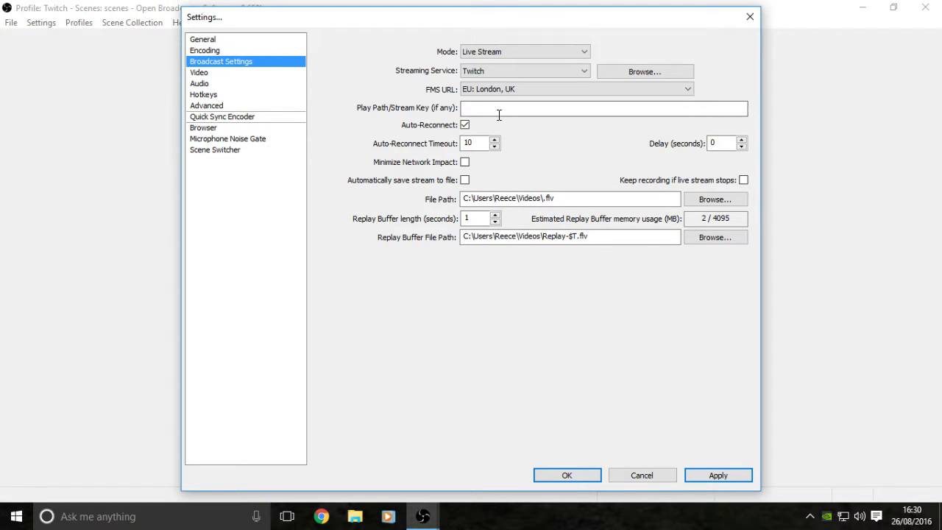
{"action": "left_click", "coordinate": [603, 109]}
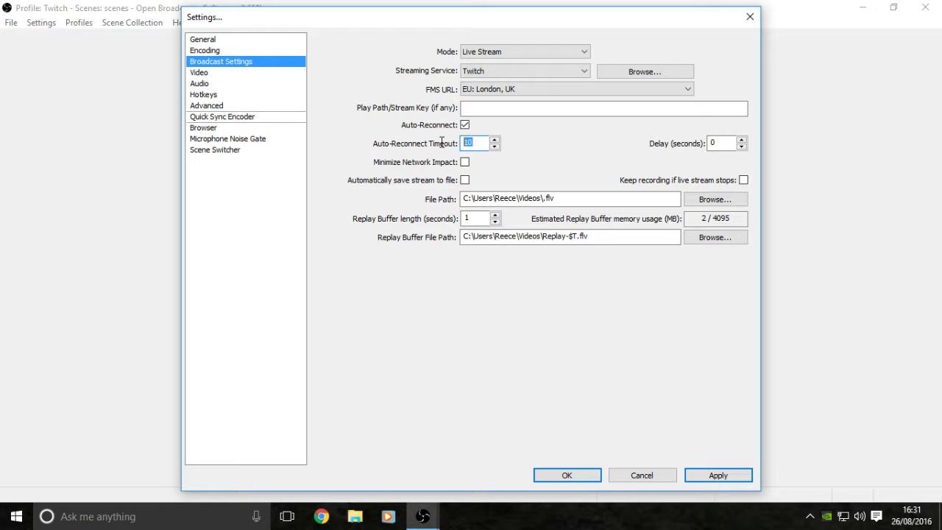
{"action": "mouse_move", "coordinate": [567, 153]}
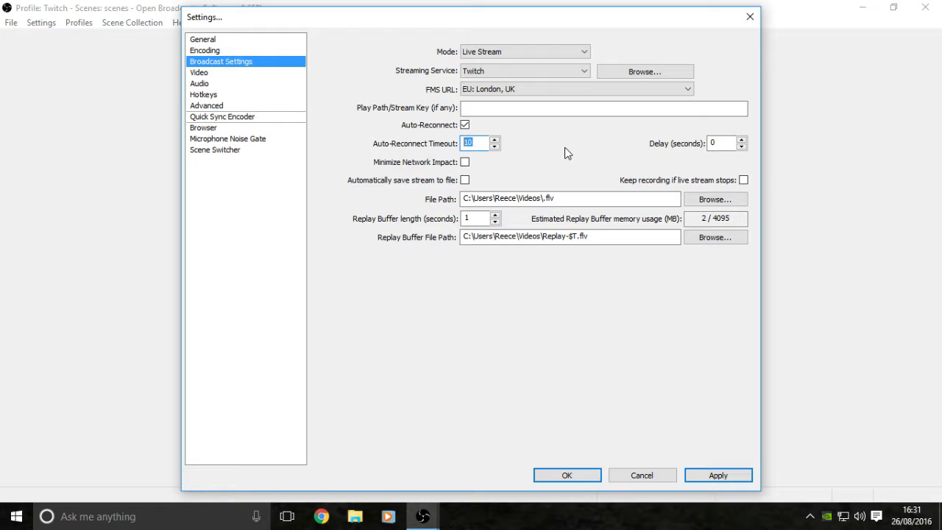
{"action": "mouse_move", "coordinate": [423, 218]}
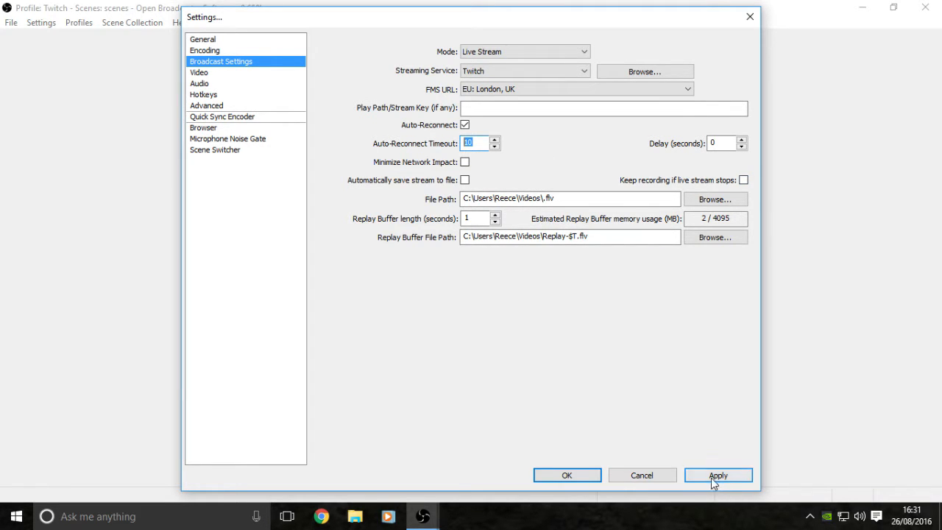
{"action": "left_click", "coordinate": [199, 72]}
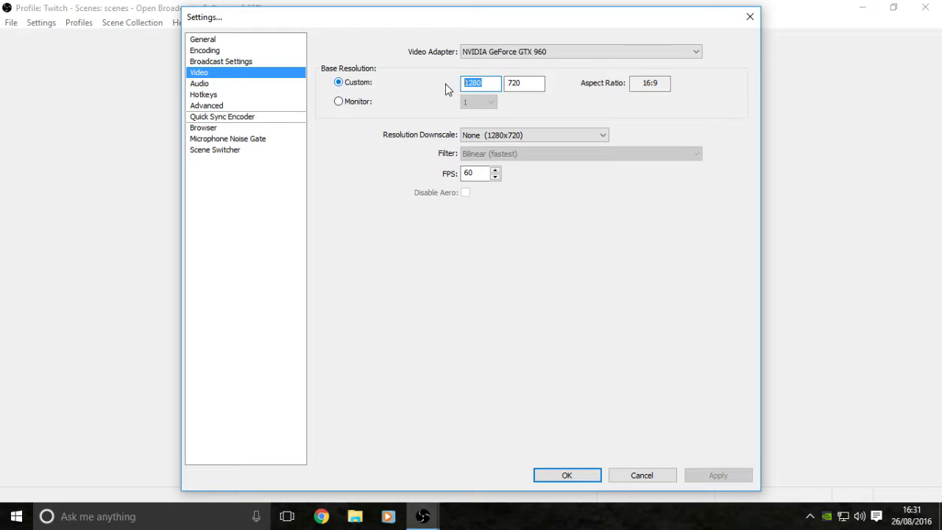
Apply Video settings: custom 1280x720 base resolution, no downscale, 60 FPS
{"action": "type", "text": "1920"}
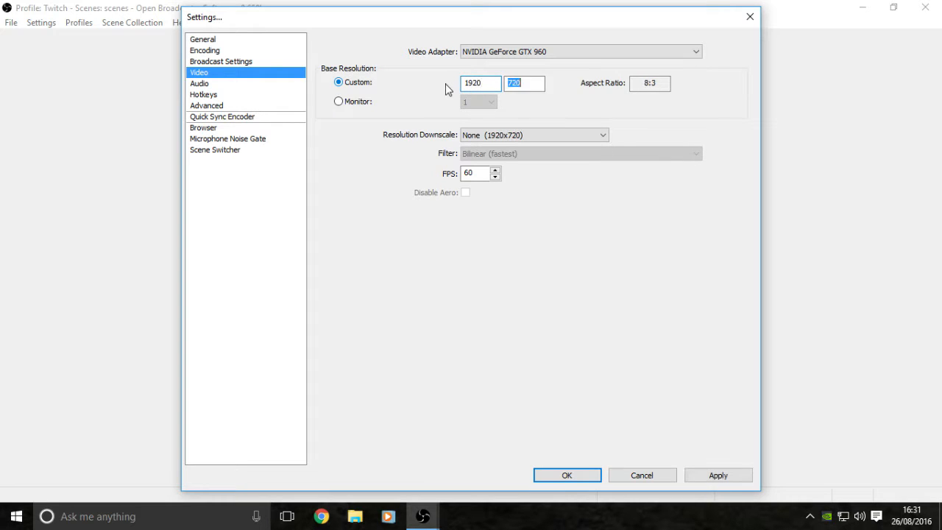
{"action": "type", "text": "1080"}
{"action": "left_click", "coordinate": [480, 82]}
{"action": "type", "text": "1280"}
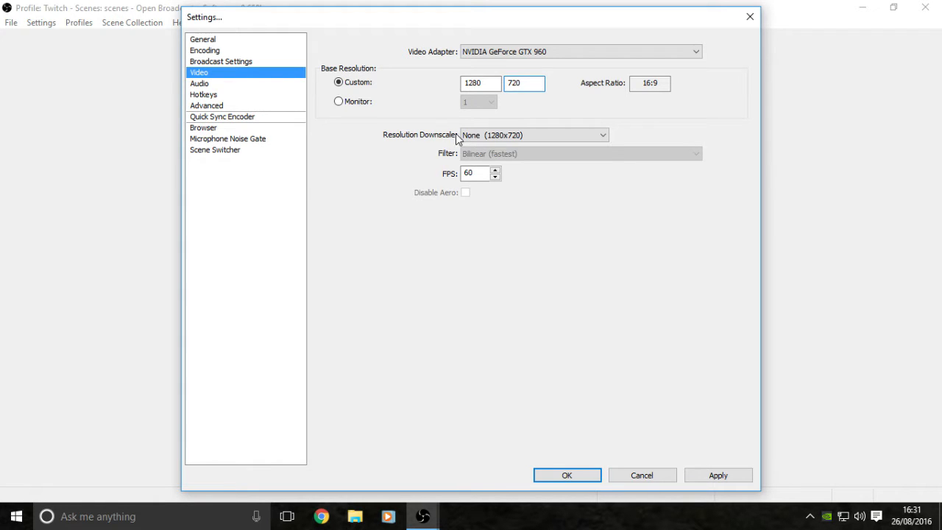
{"action": "left_click", "coordinate": [532, 135]}
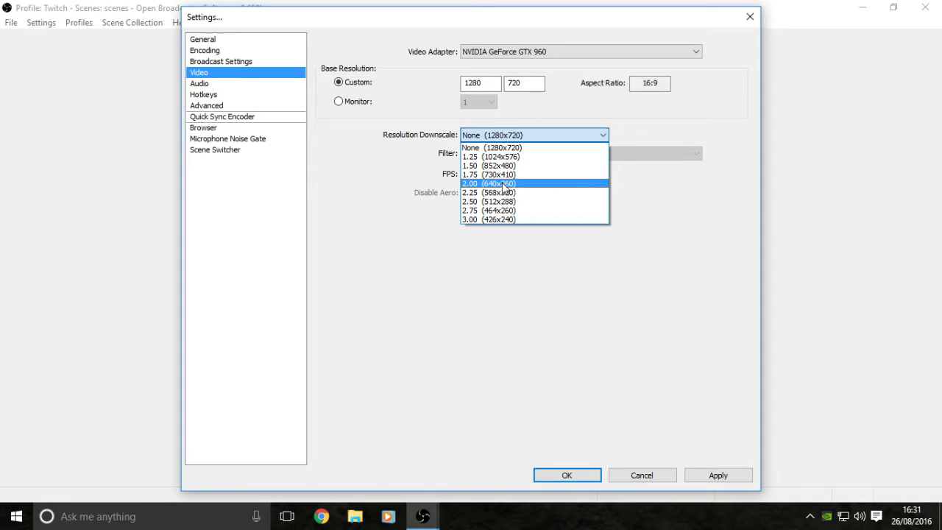
{"action": "left_click", "coordinate": [491, 147]}
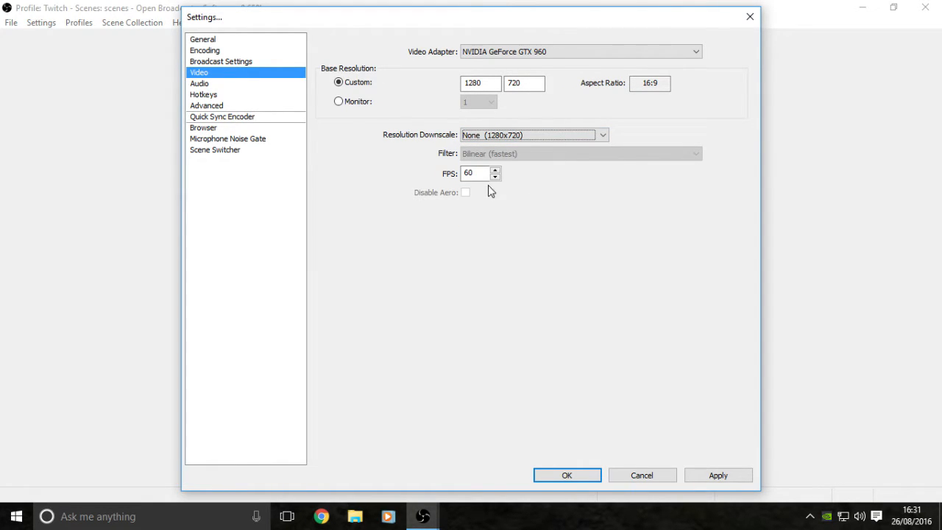
{"action": "triple_click", "coordinate": [474, 174]}
{"action": "type", "text": "6"}
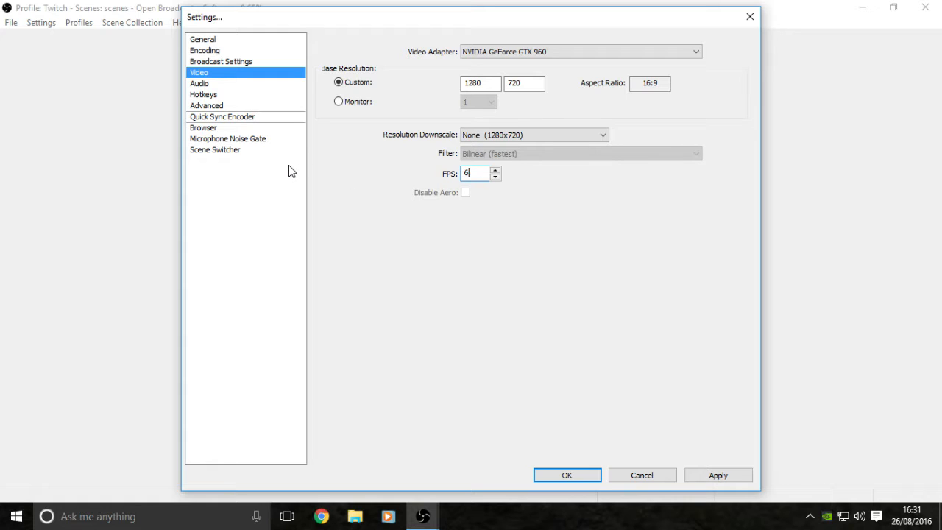
{"action": "type", "text": "0"}
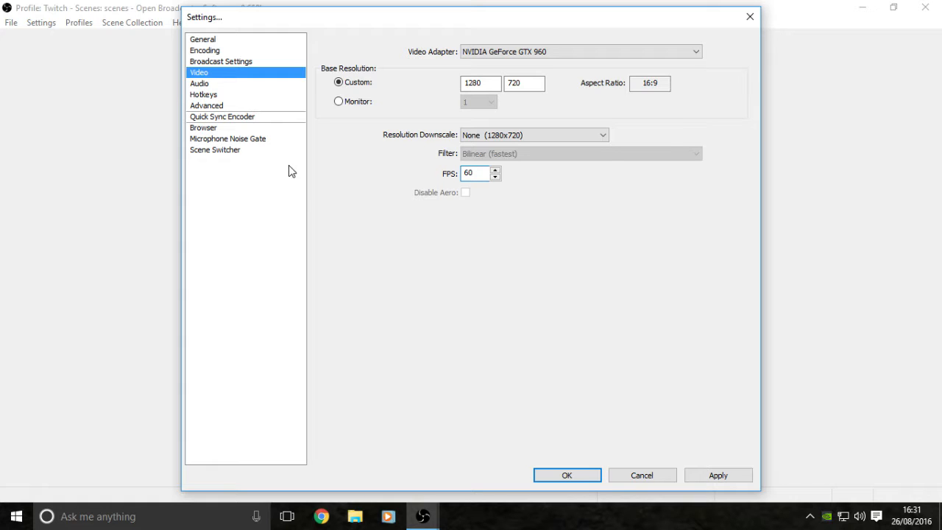
{"action": "left_click", "coordinate": [718, 474]}
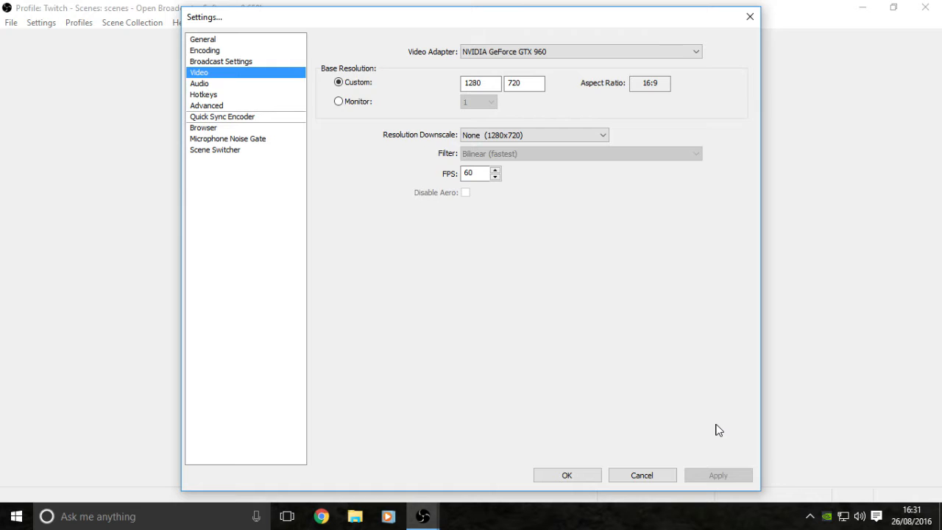
{"action": "mouse_move", "coordinate": [718, 427]}
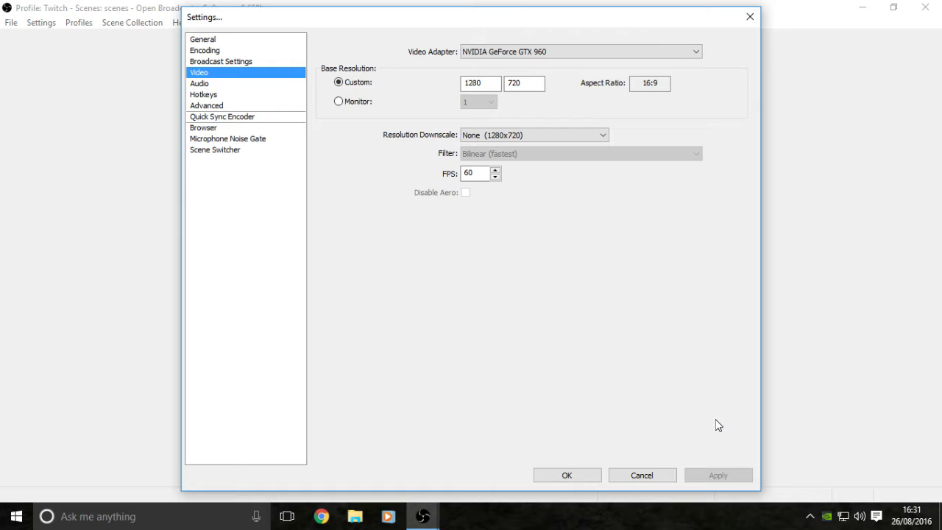
{"action": "mouse_move", "coordinate": [213, 94]}
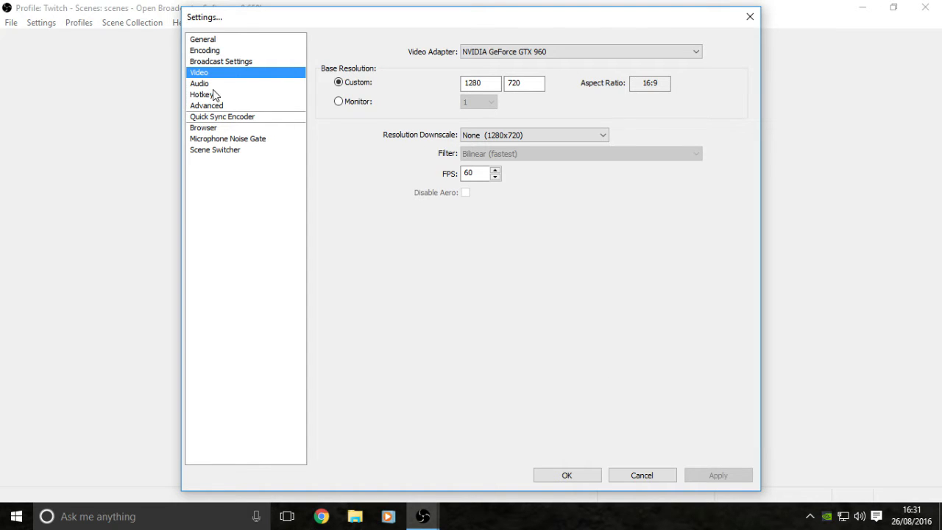
Set the Advanced process priority class to High with the faster x264 preset
{"action": "left_click", "coordinate": [206, 106]}
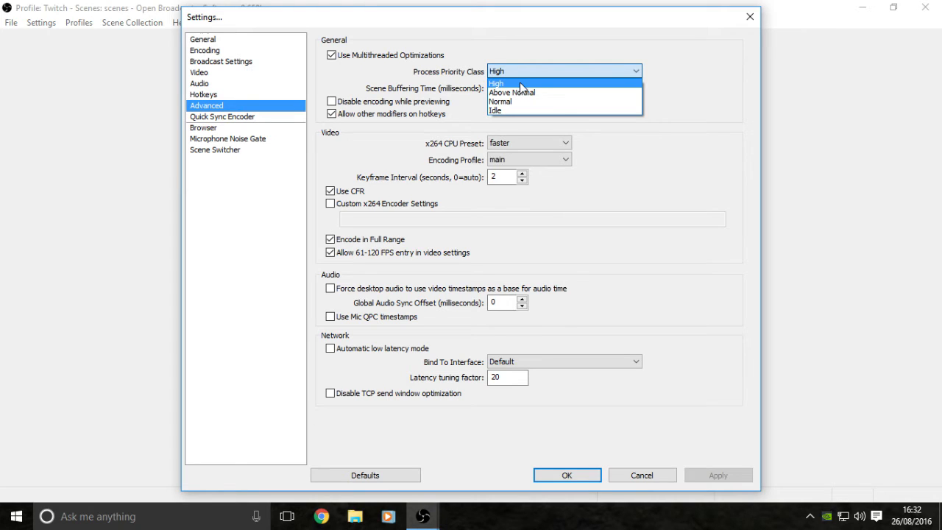
{"action": "left_click", "coordinate": [498, 82]}
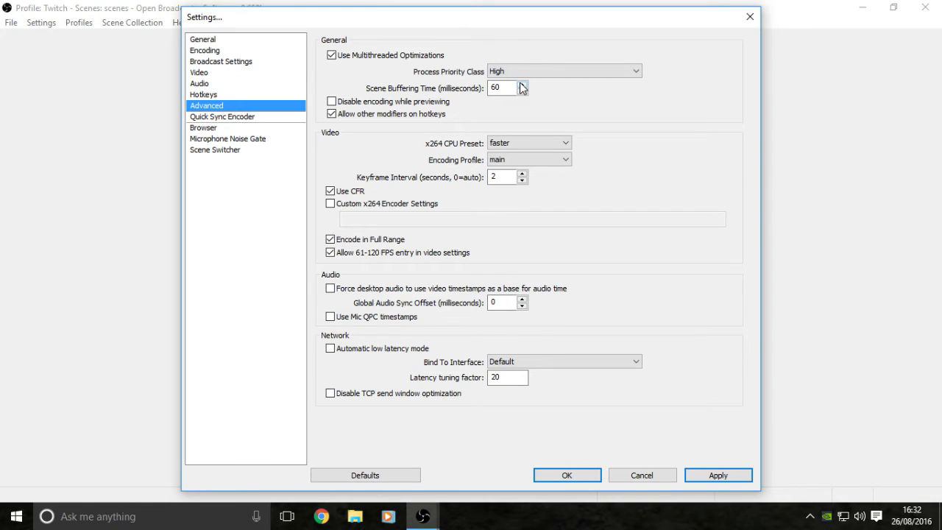
{"action": "left_click", "coordinate": [528, 142]}
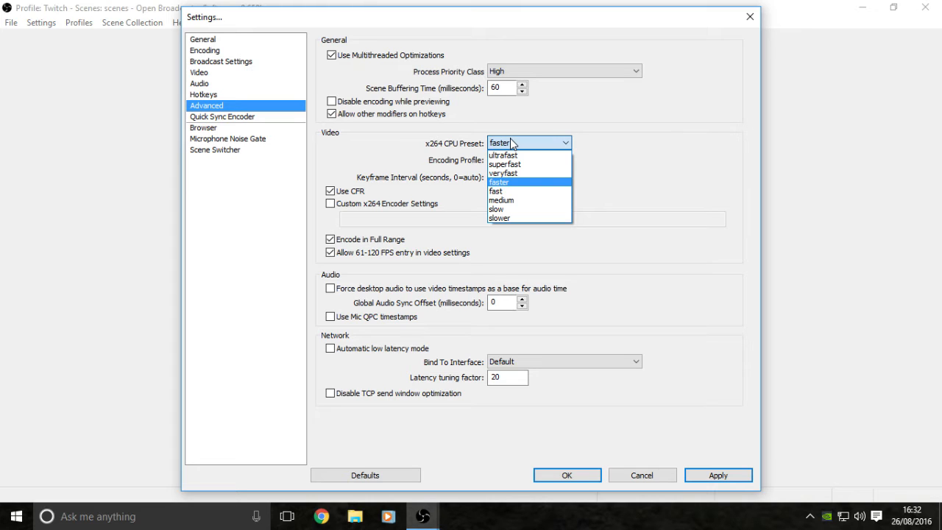
{"action": "mouse_move", "coordinate": [503, 174]}
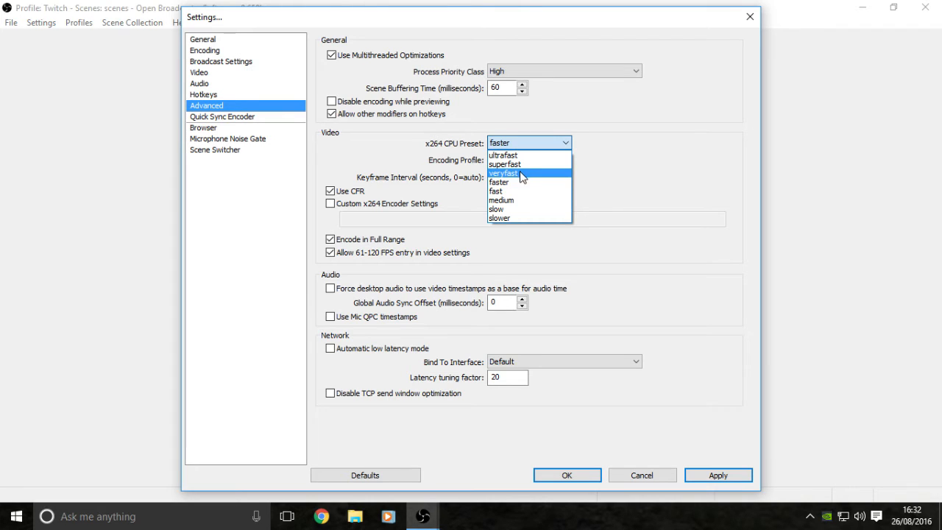
{"action": "mouse_move", "coordinate": [521, 183]}
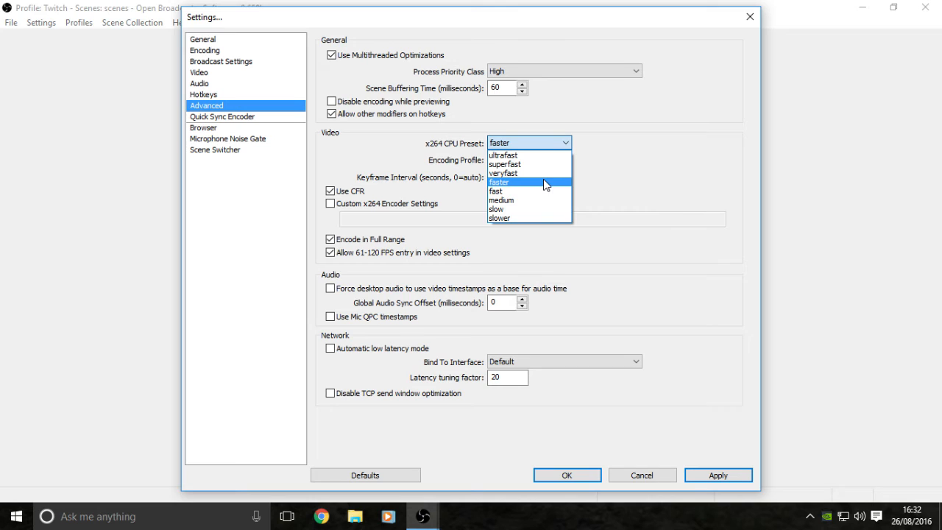
{"action": "mouse_move", "coordinate": [526, 218]}
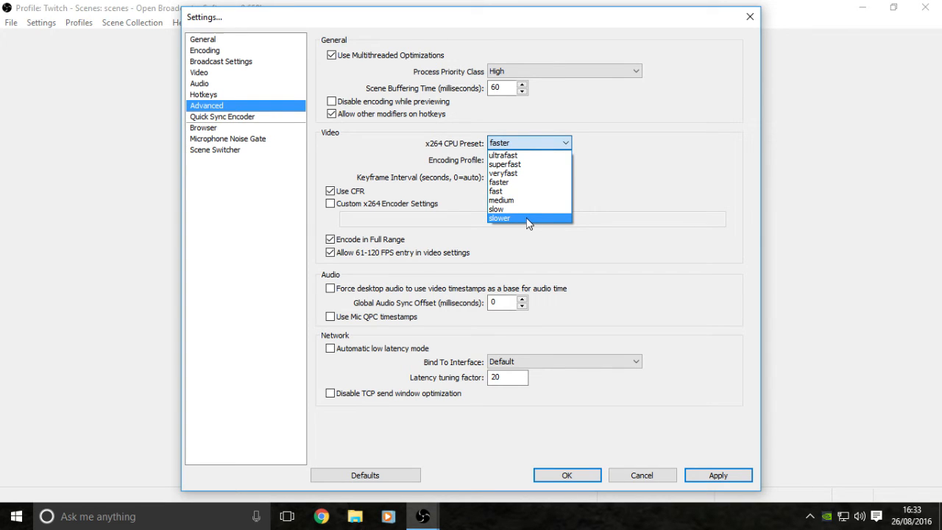
{"action": "mouse_move", "coordinate": [527, 209]}
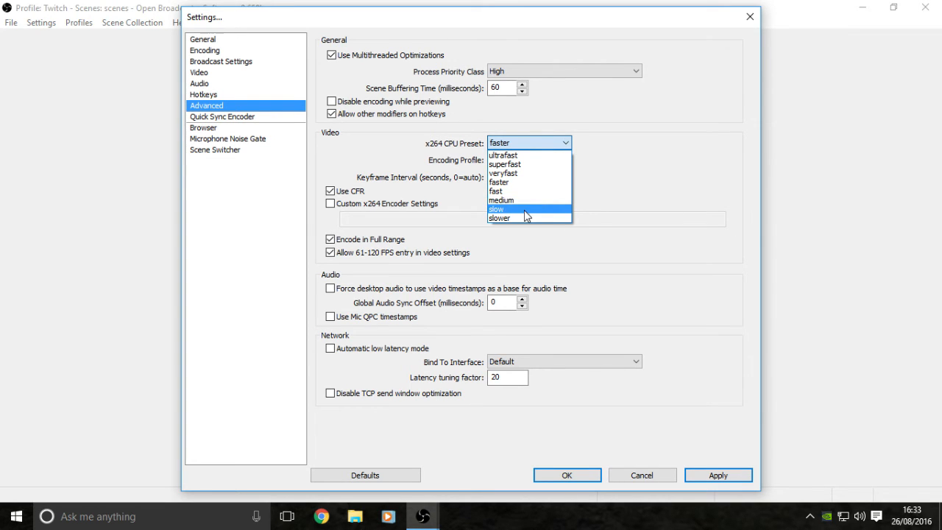
{"action": "mouse_move", "coordinate": [524, 200]}
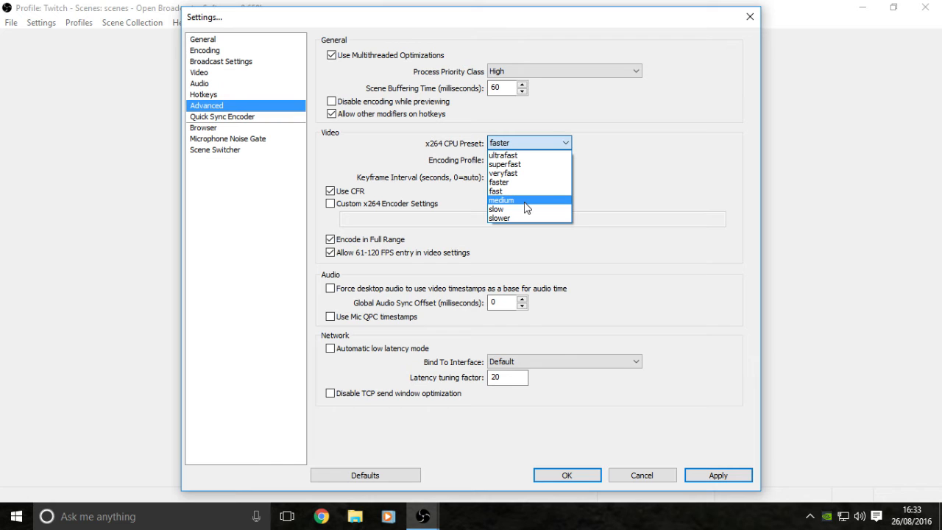
{"action": "mouse_move", "coordinate": [526, 183]}
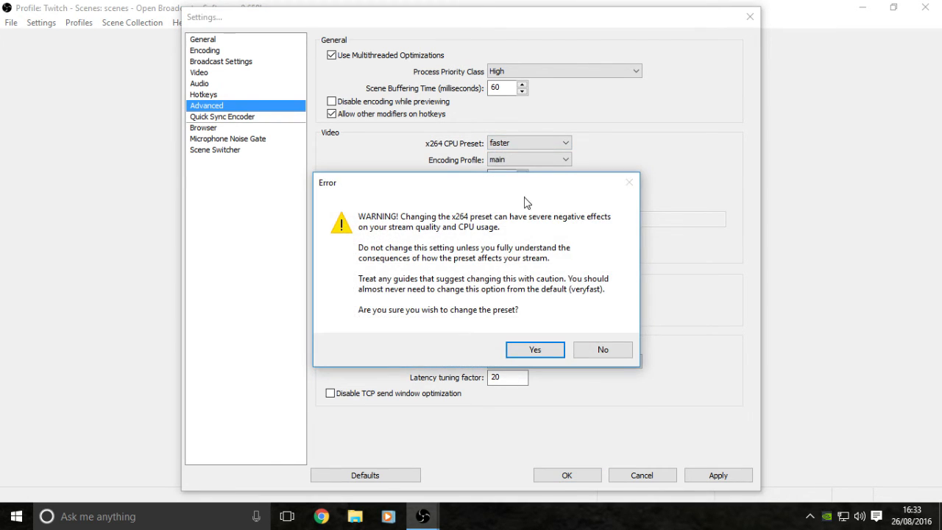
Confirm the preset-change warning so the x264 CPU preset stays at faster
{"action": "left_click", "coordinate": [534, 350]}
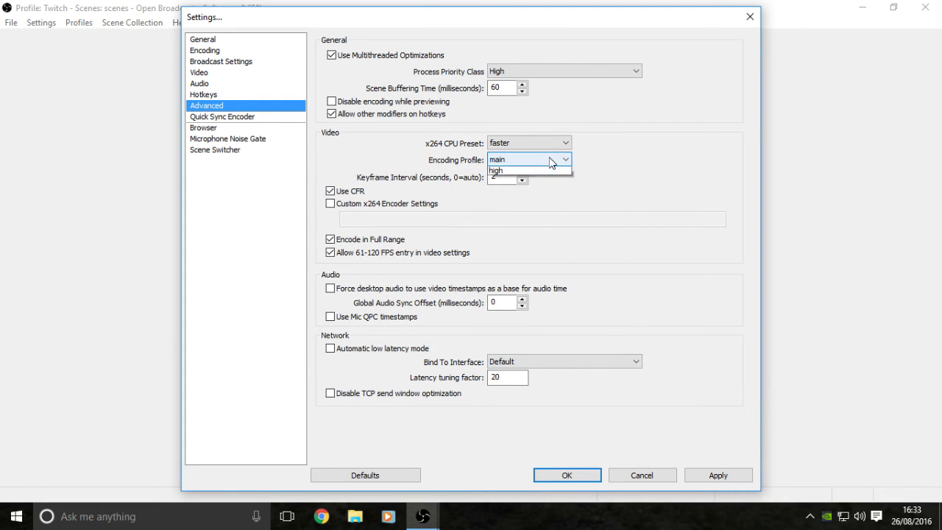
Keep encoding profile main, set keyframe interval to 2 seconds, and save the settings
{"action": "left_click", "coordinate": [515, 159]}
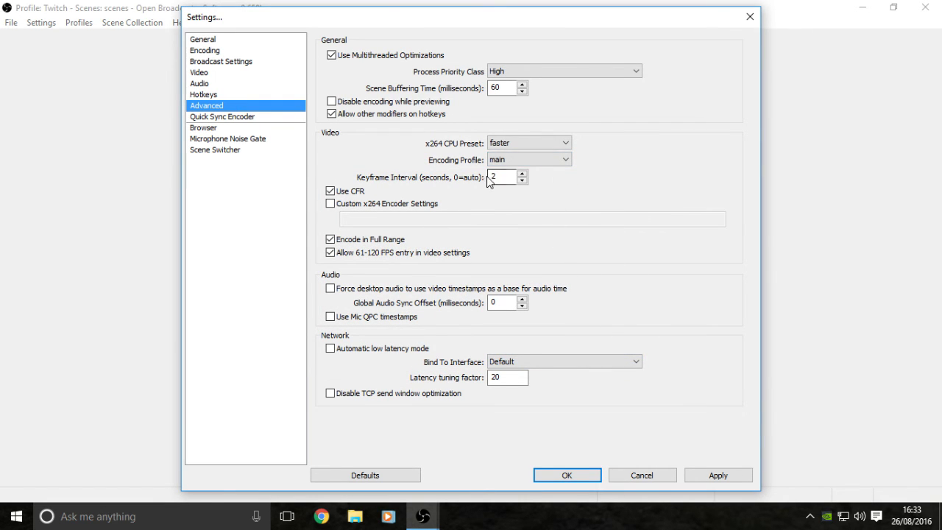
{"action": "triple_click", "coordinate": [503, 176]}
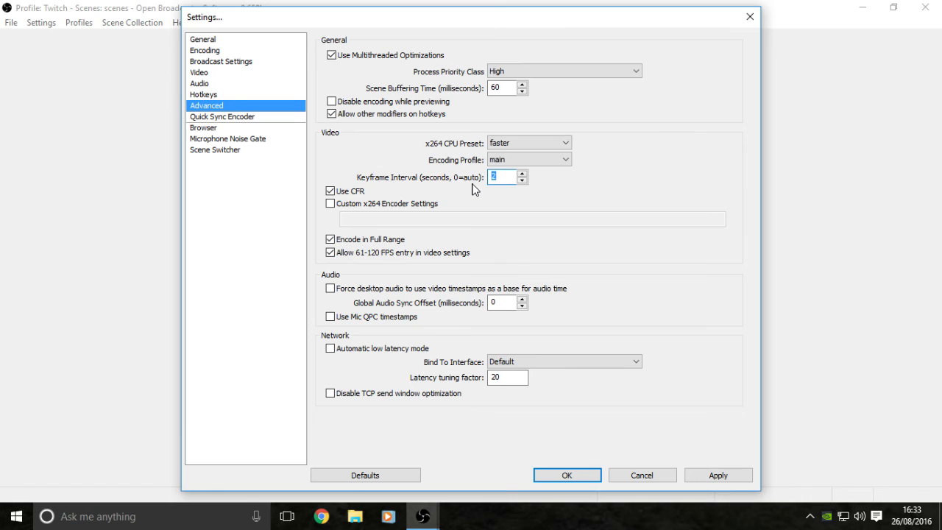
{"action": "type", "text": "2"}
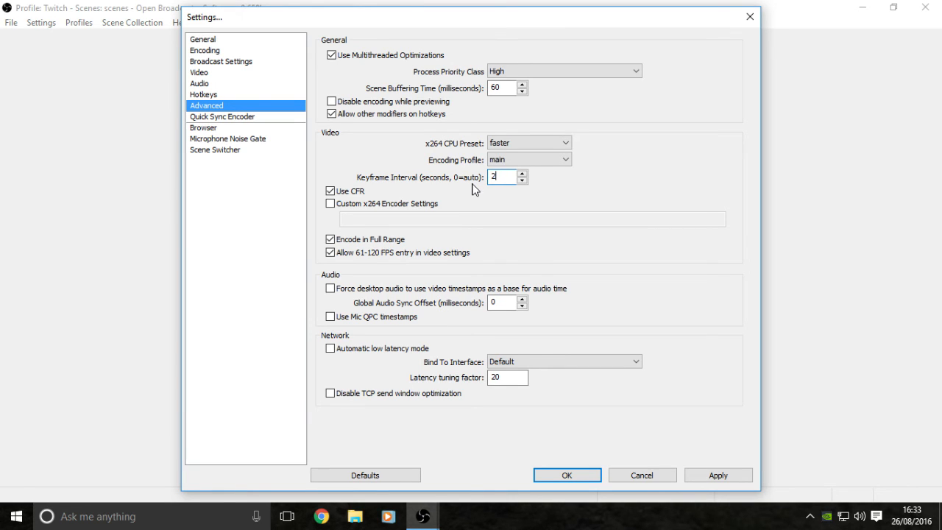
{"action": "left_click", "coordinate": [329, 191]}
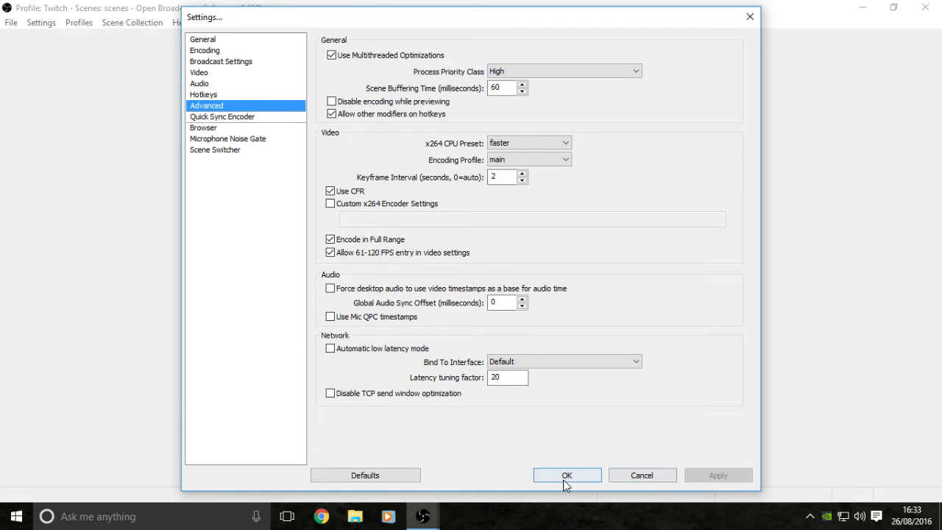
{"action": "left_click", "coordinate": [567, 473]}
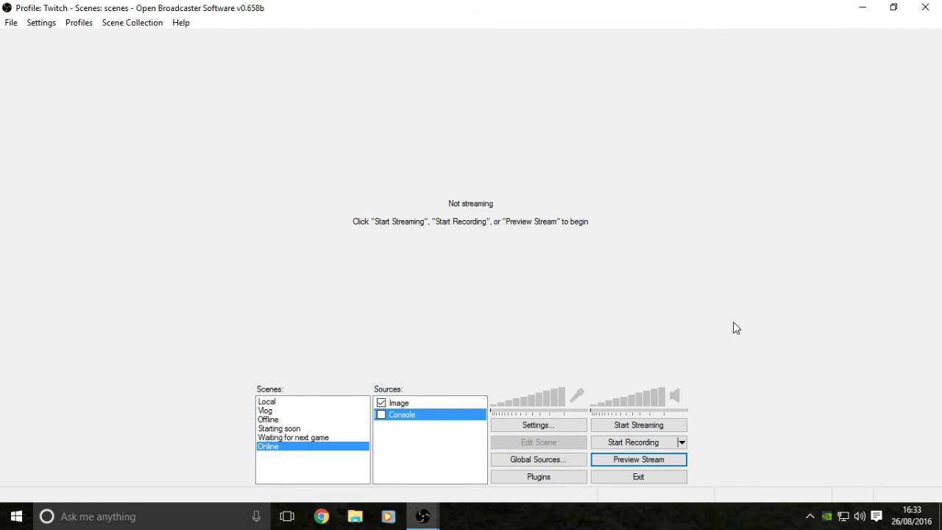